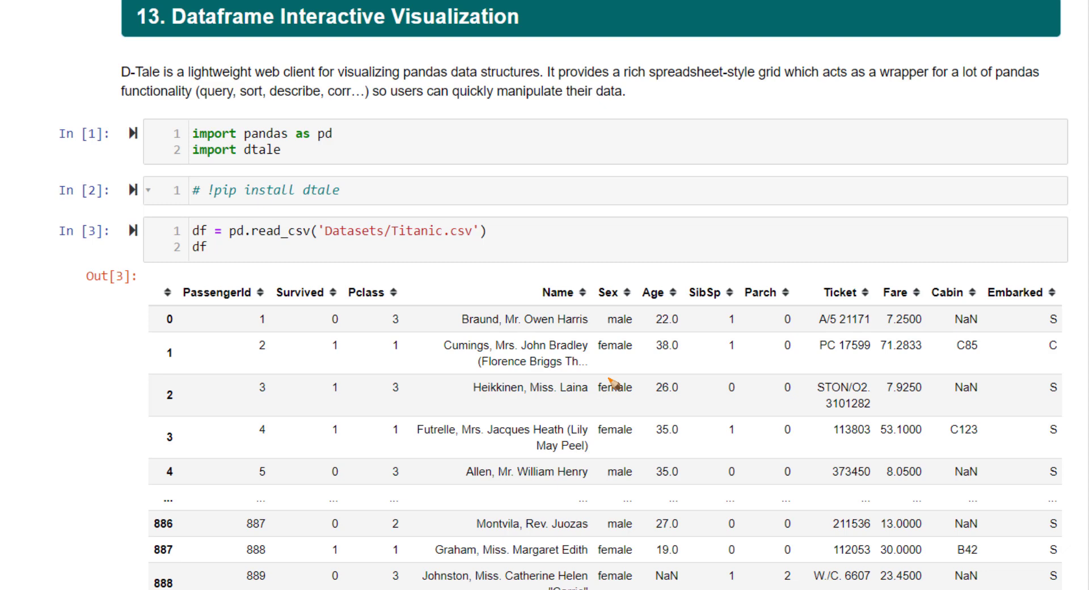
mouse_move(165, 66)
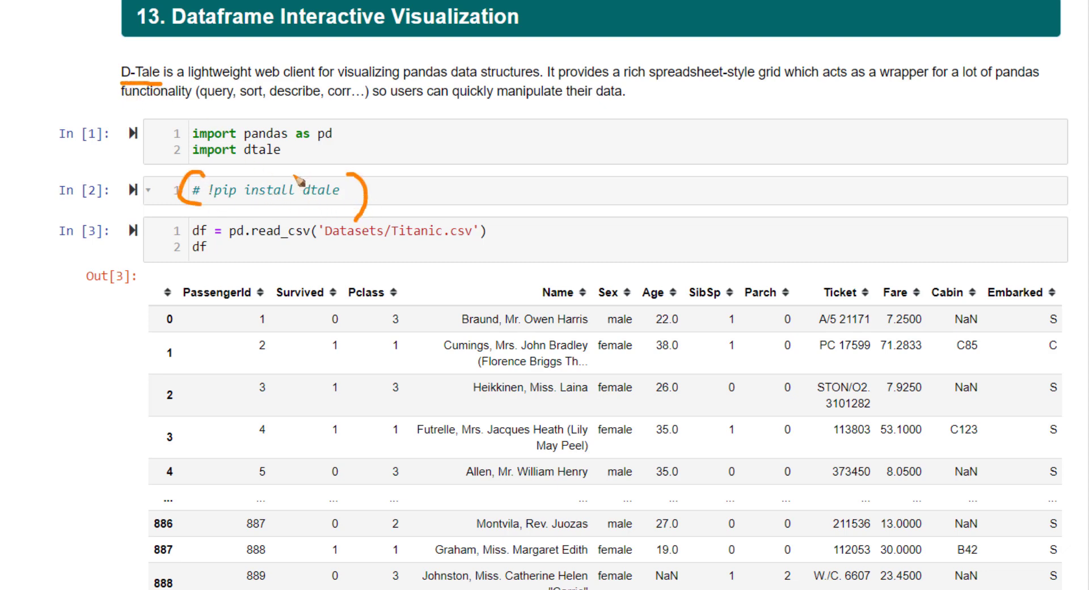
mouse_move(279, 135)
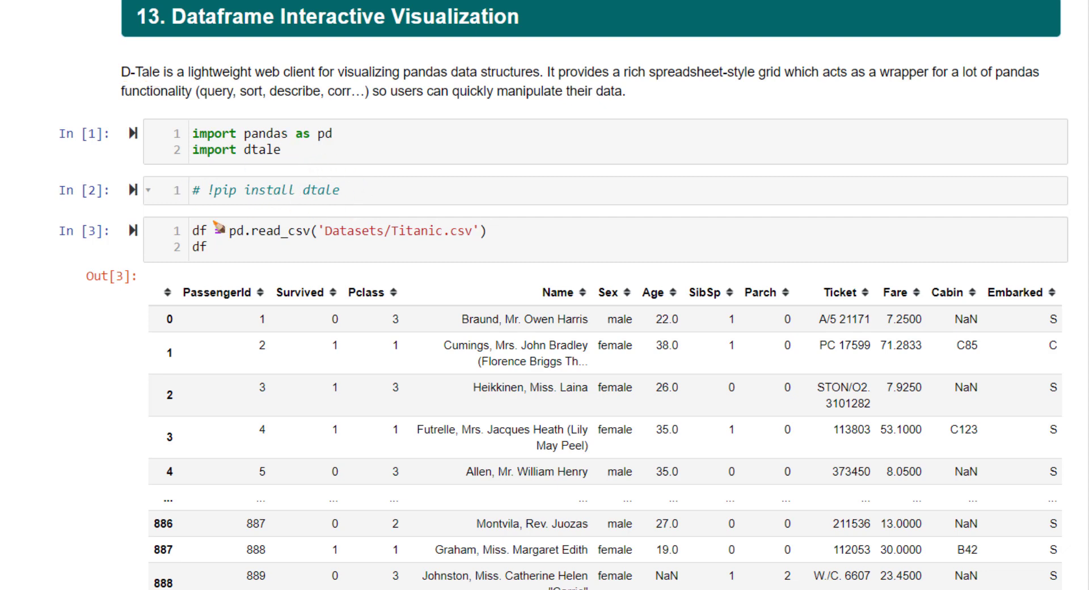
Scroll past the Titanic table and D-Tale feature list to the dtale.show(df) cell.
left_click(278, 133)
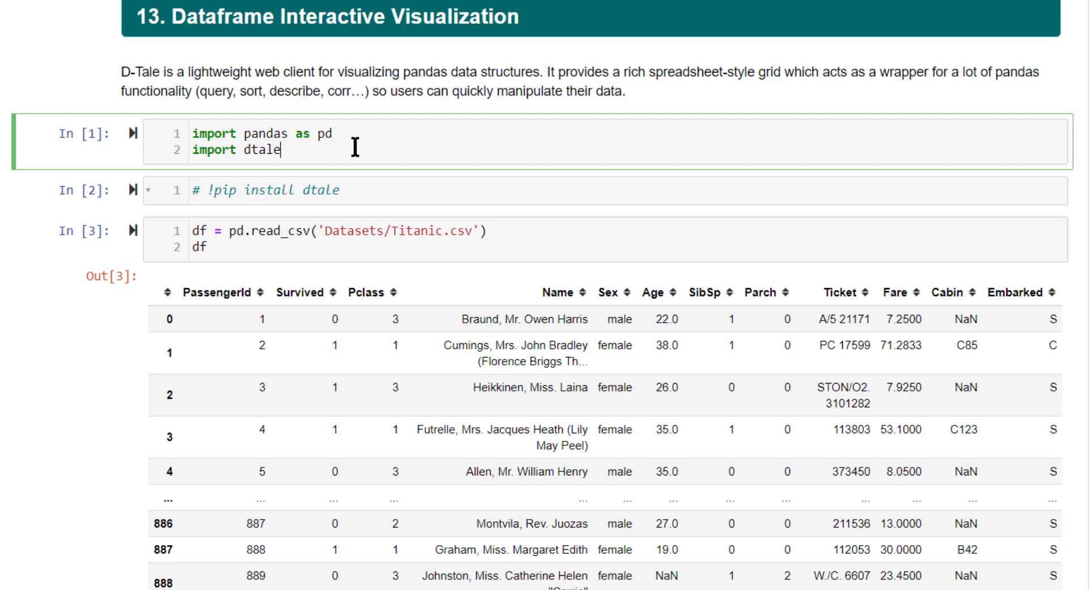
mouse_move(223, 250)
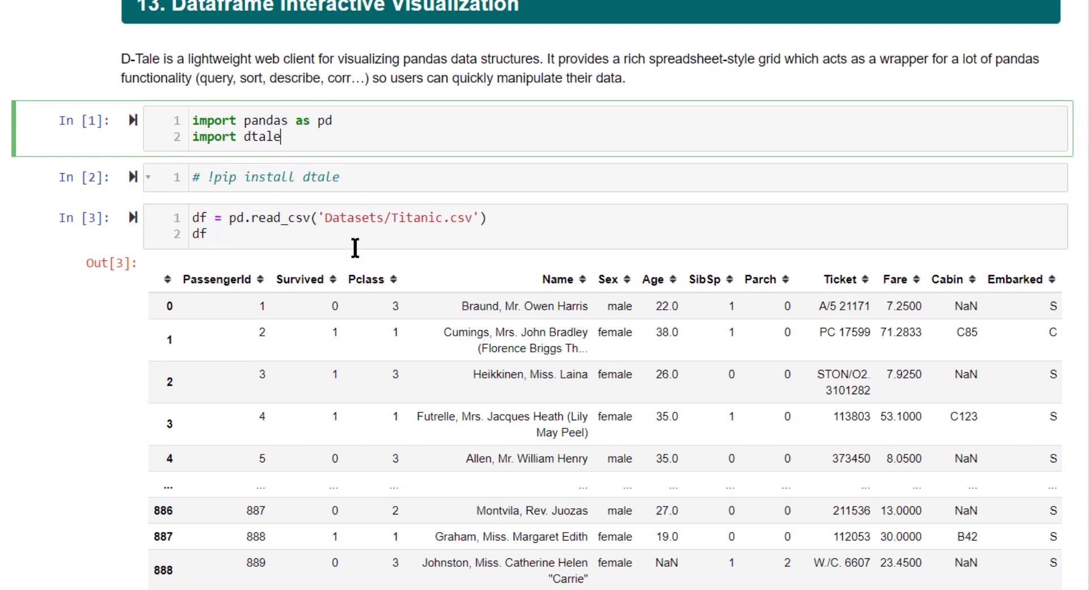
scroll("down", 3)
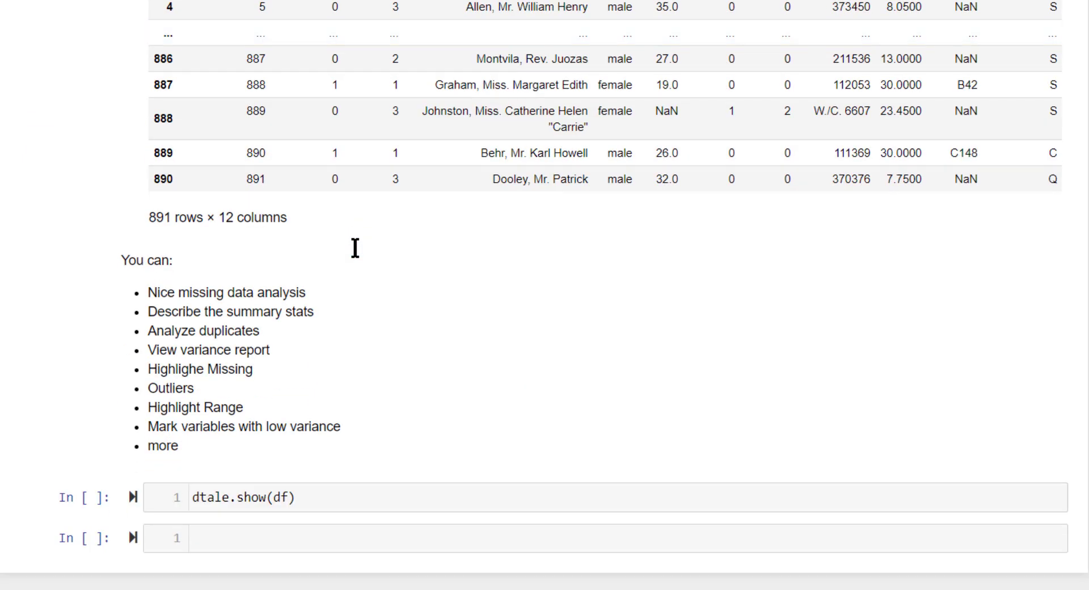
mouse_move(219, 389)
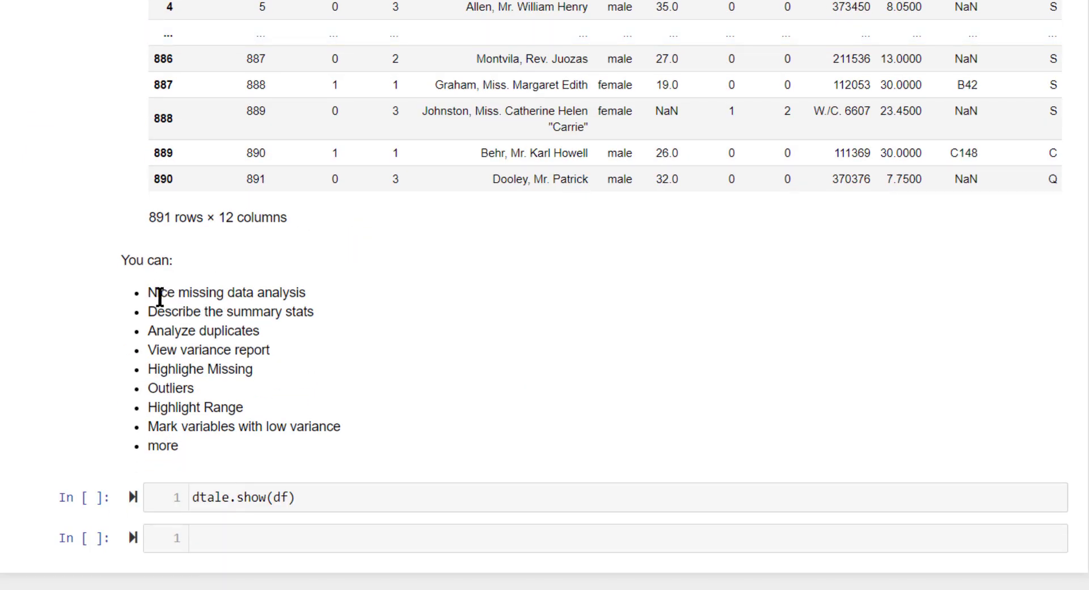
mouse_move(321, 319)
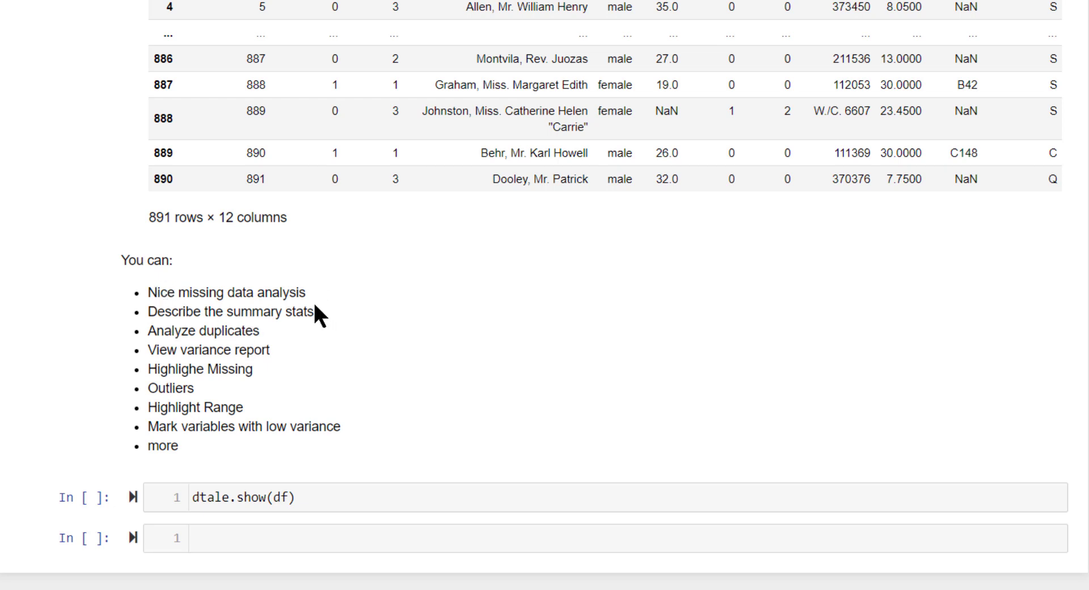
mouse_move(272, 336)
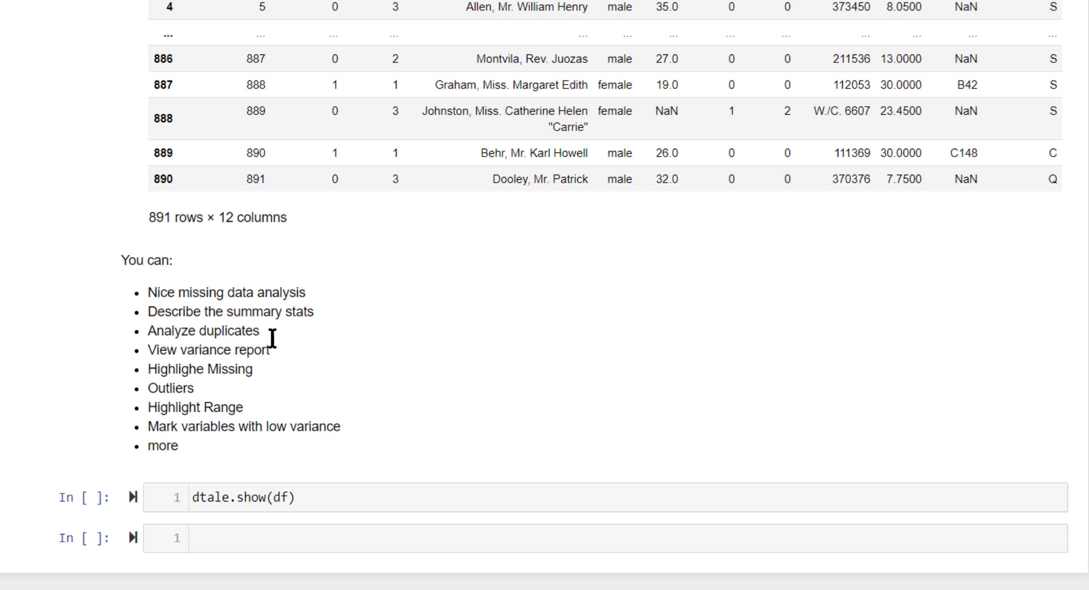
mouse_move(228, 380)
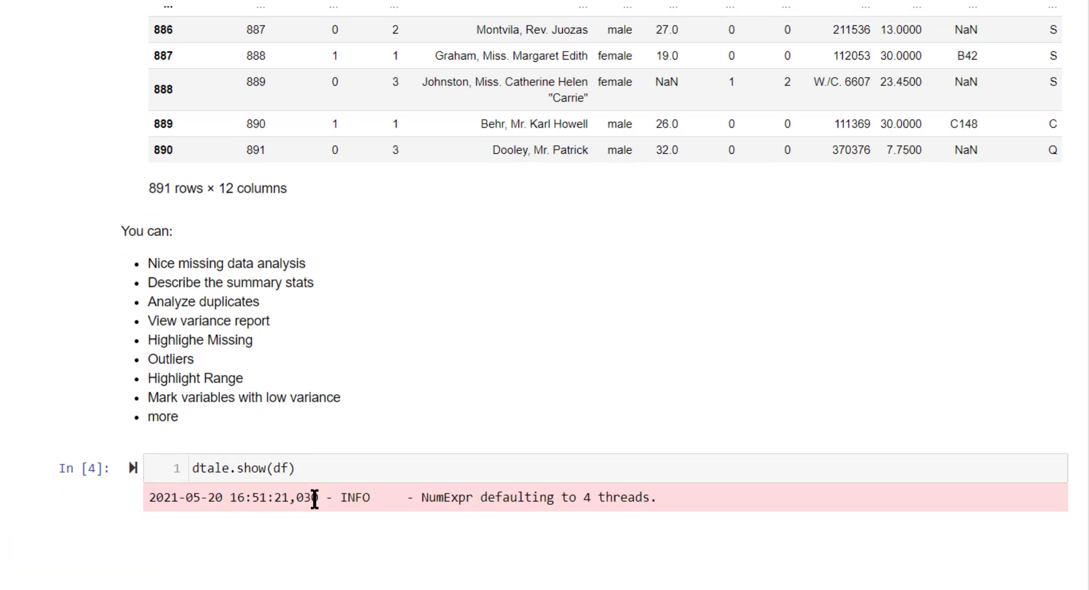
Scroll to the rendered 891-row, 12-column D-Tale grid and click inside it.
scroll("down", 3)
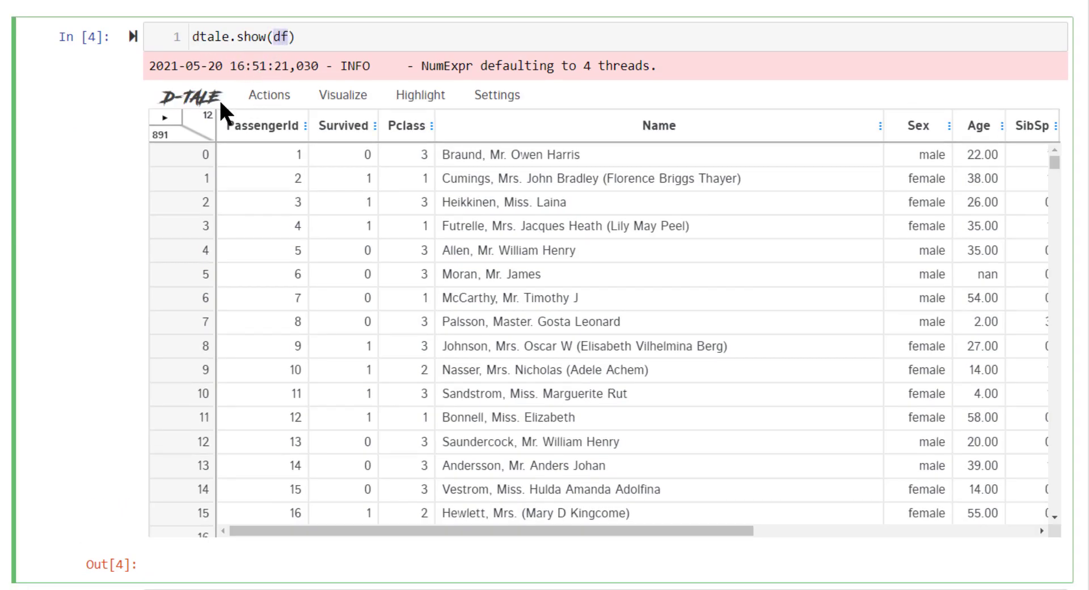
left_click(341, 346)
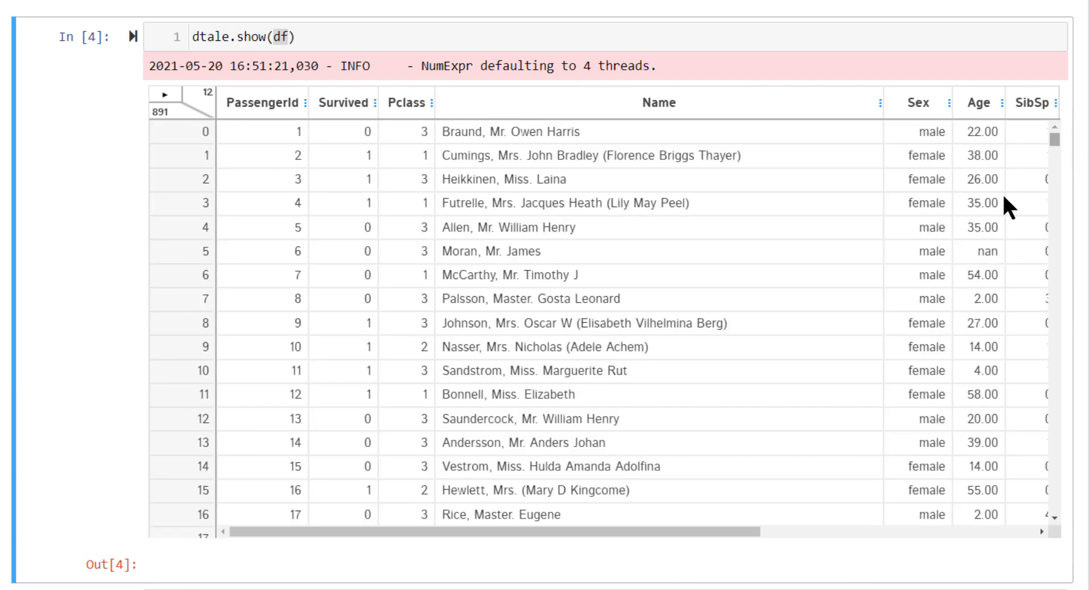
mouse_move(421, 80)
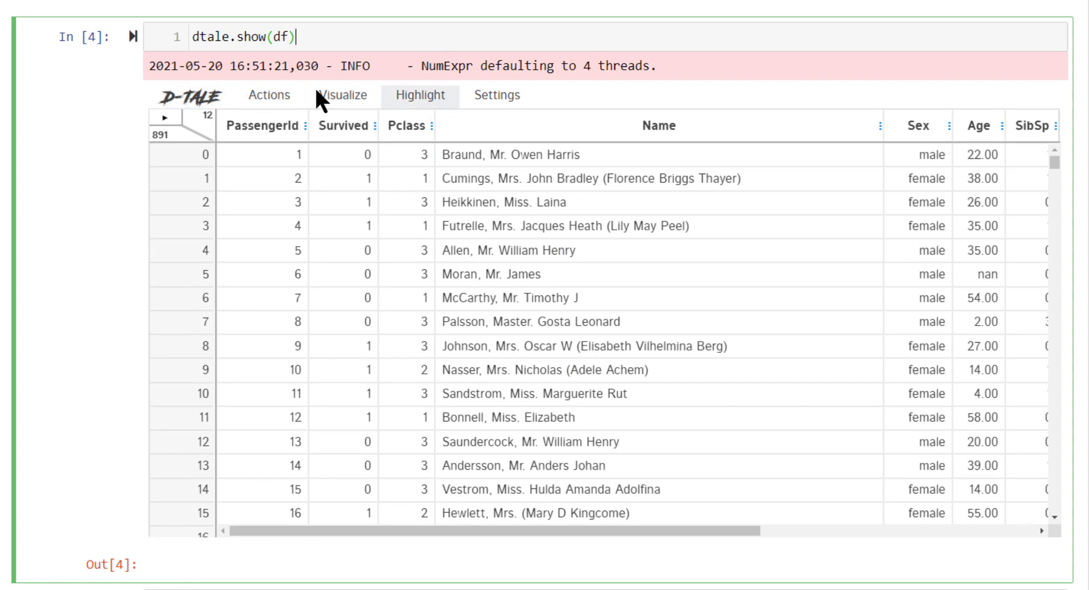
left_click(195, 95)
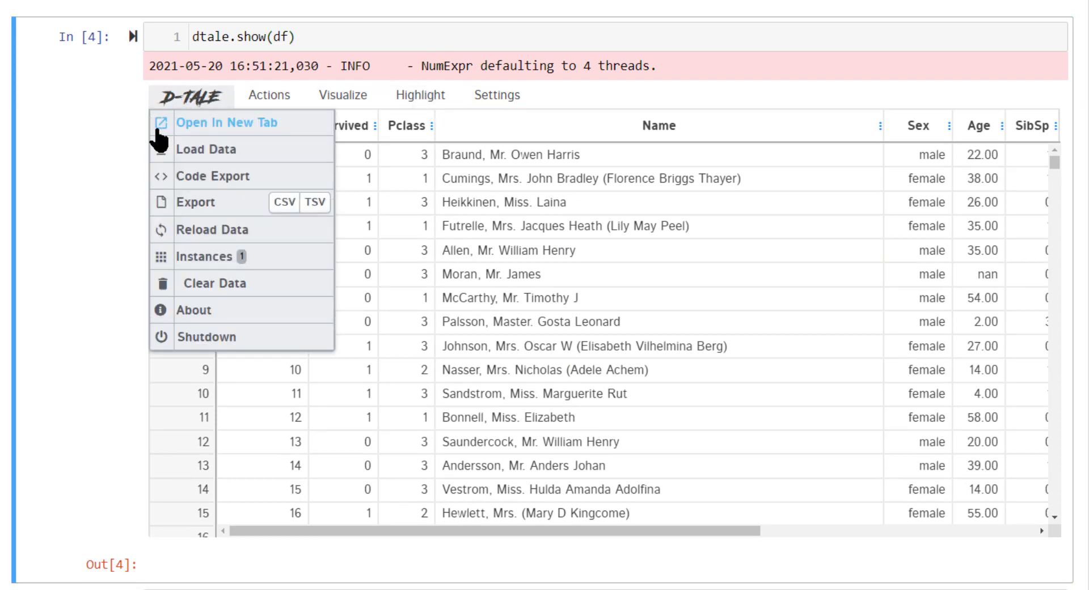
left_click(342, 96)
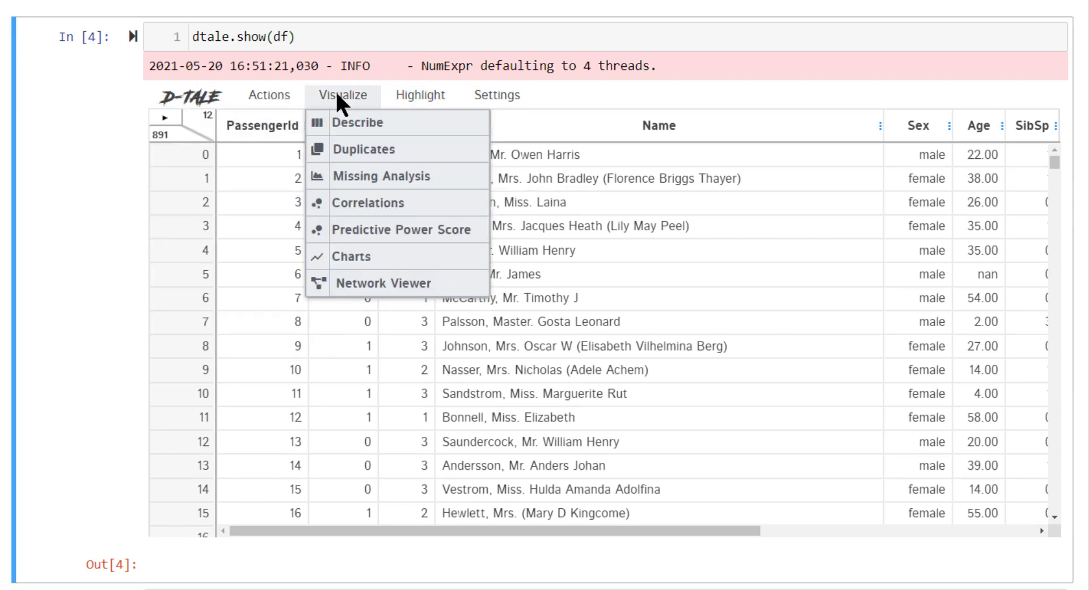
mouse_move(271, 95)
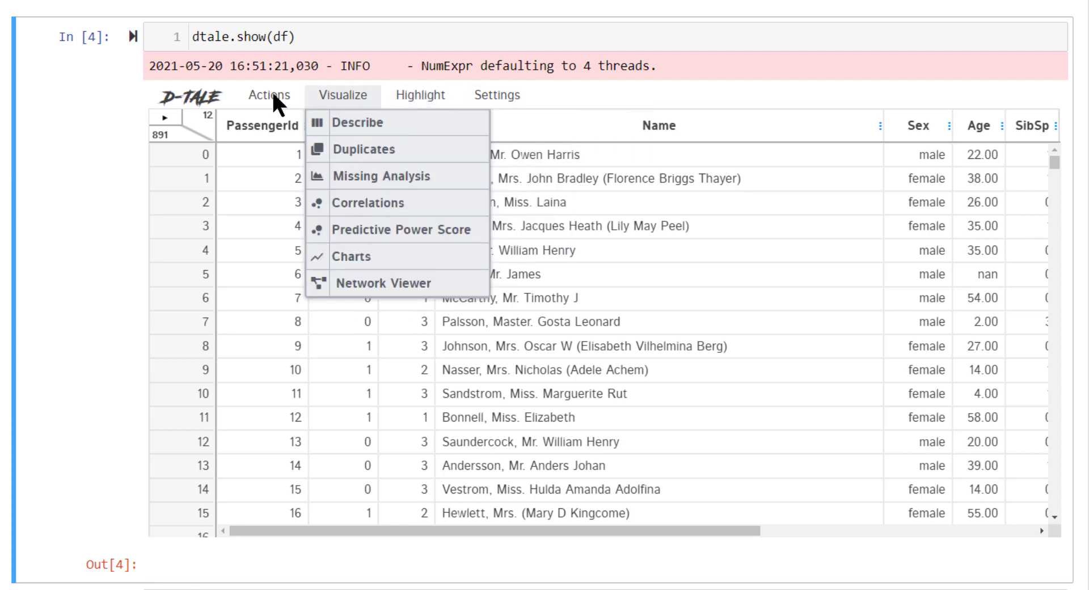
left_click(270, 95)
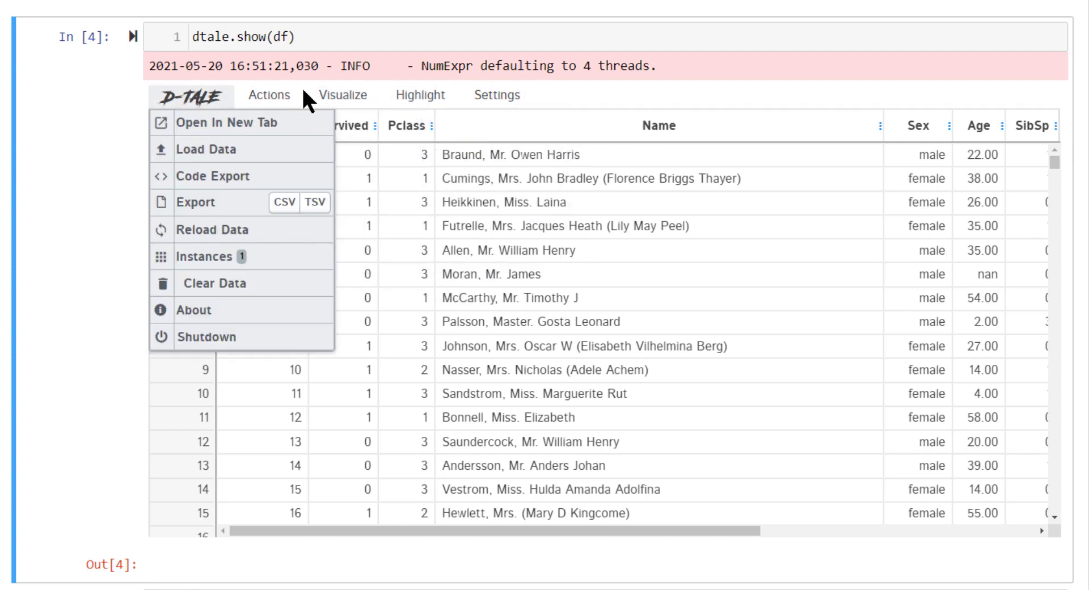
left_click(269, 95)
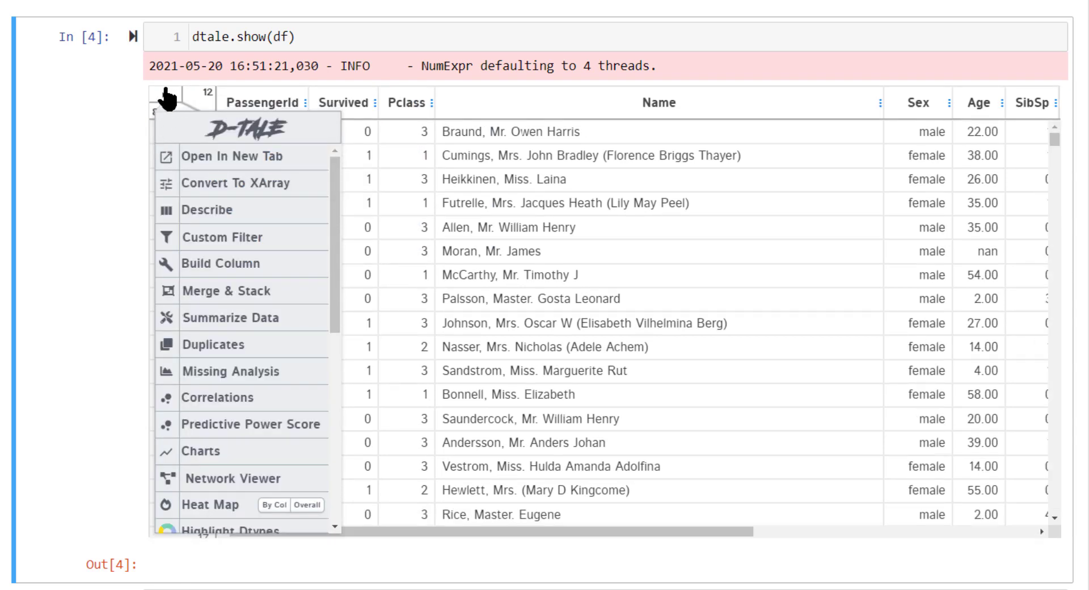
Choose Open In New Tab from the grid's main menu to show it full-screen.
scroll("down", 3)
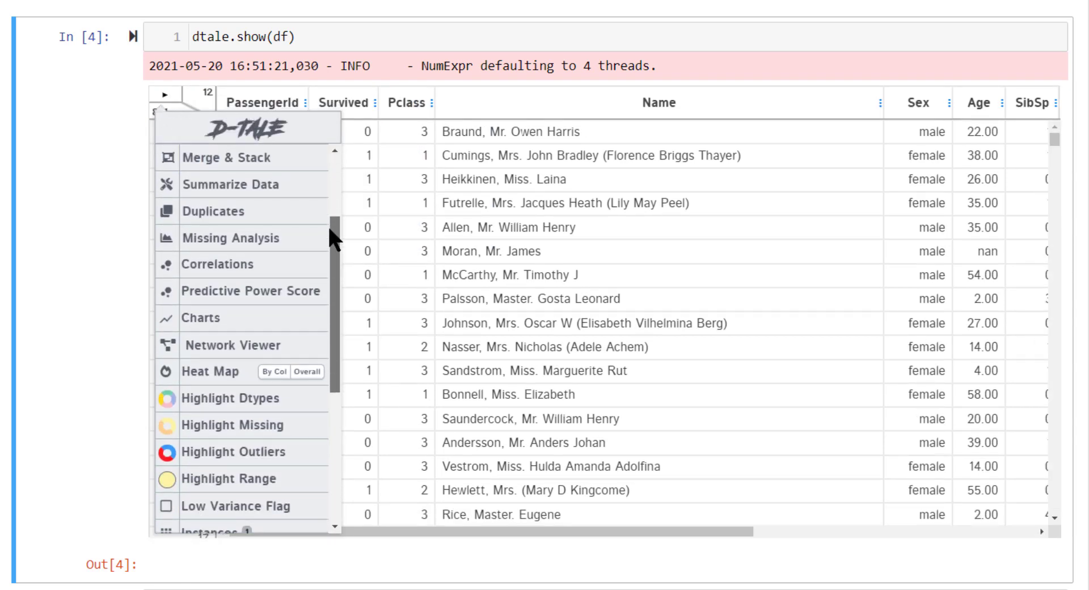
scroll("down", 3)
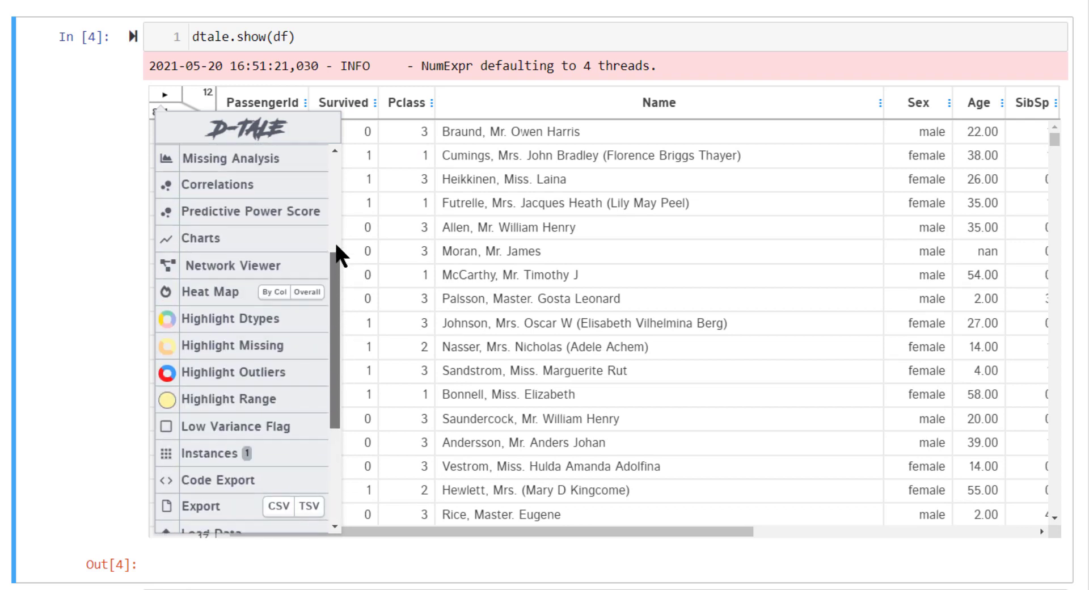
scroll("up", 3)
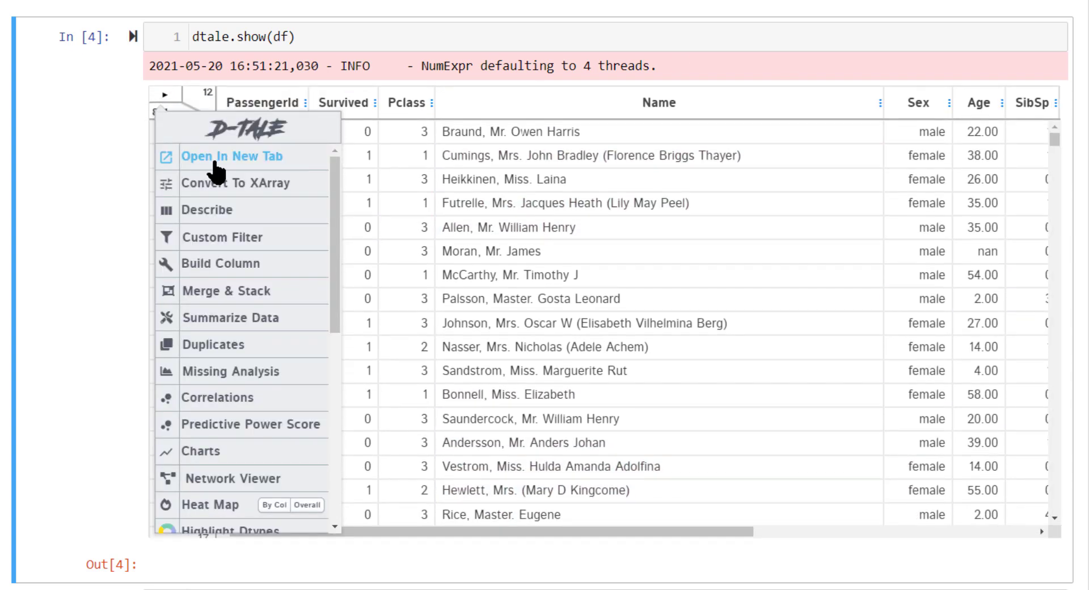
left_click(232, 156)
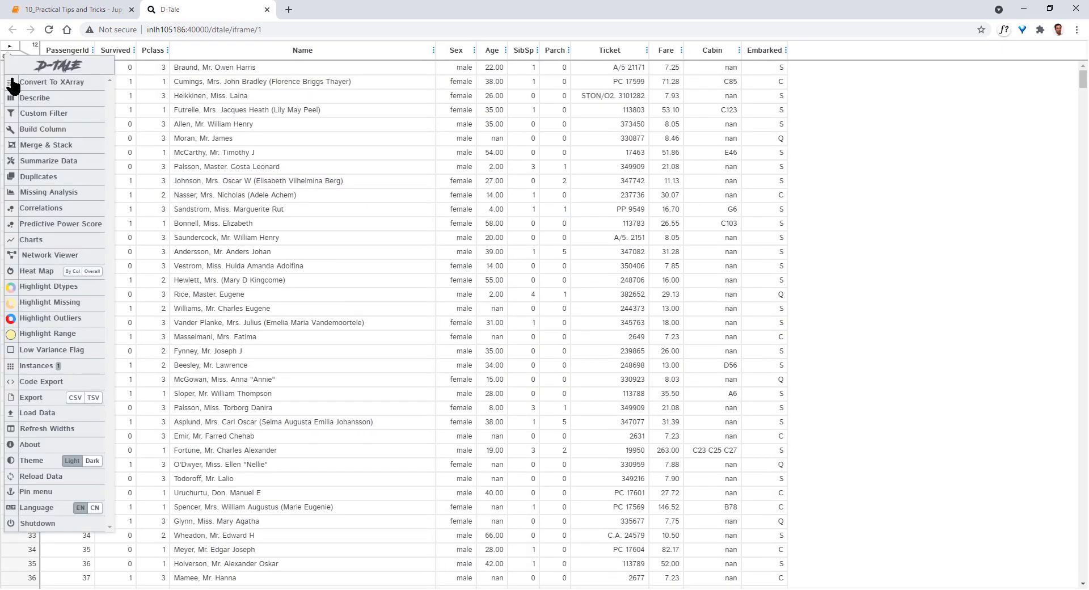
mouse_move(35, 97)
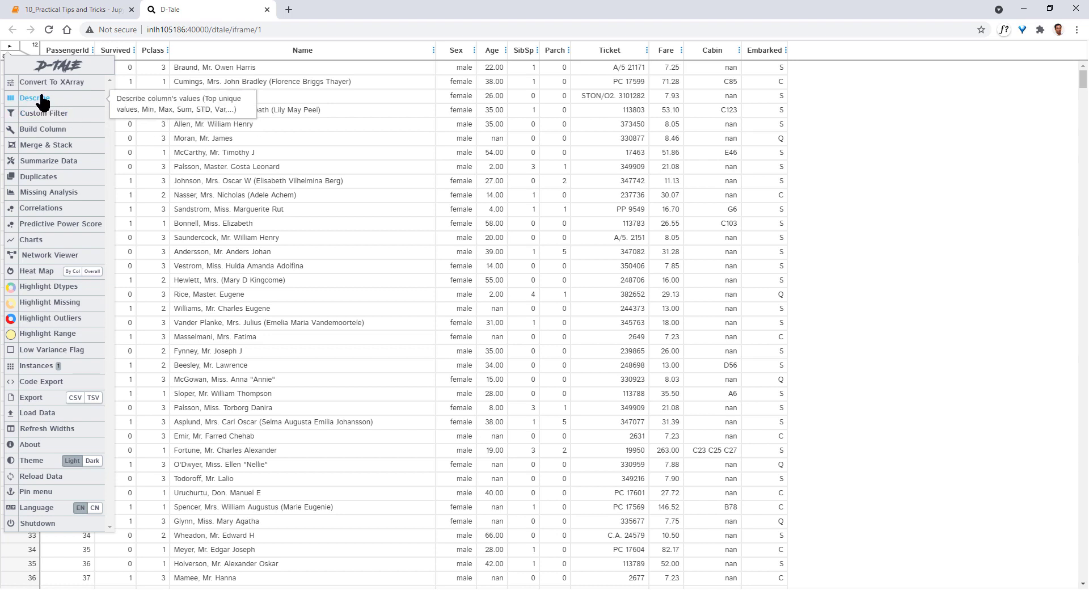
Open Describe to see PassengerId statistics, box plot and unique values.
left_click(34, 97)
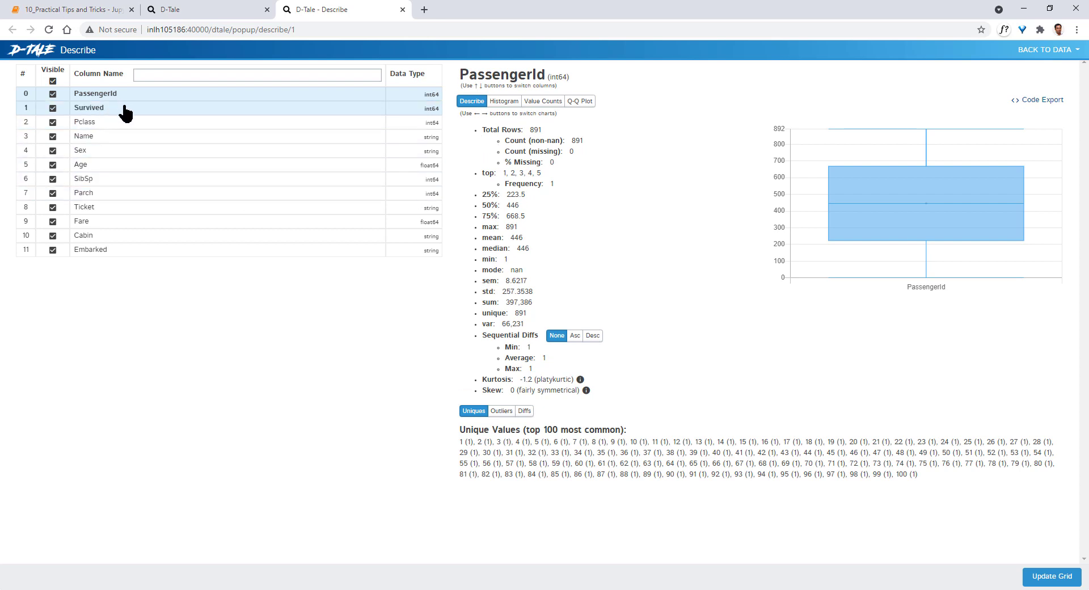
Review Survived's statistics, value counts and Q-Q plot, then find no PassengerId outliers.
left_click(89, 108)
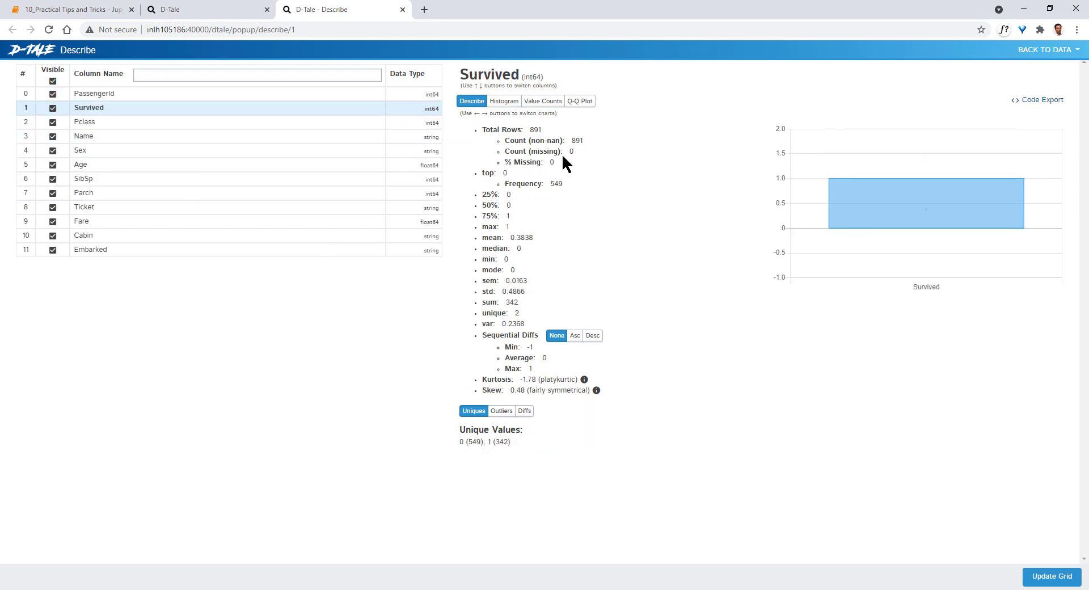
mouse_move(507, 103)
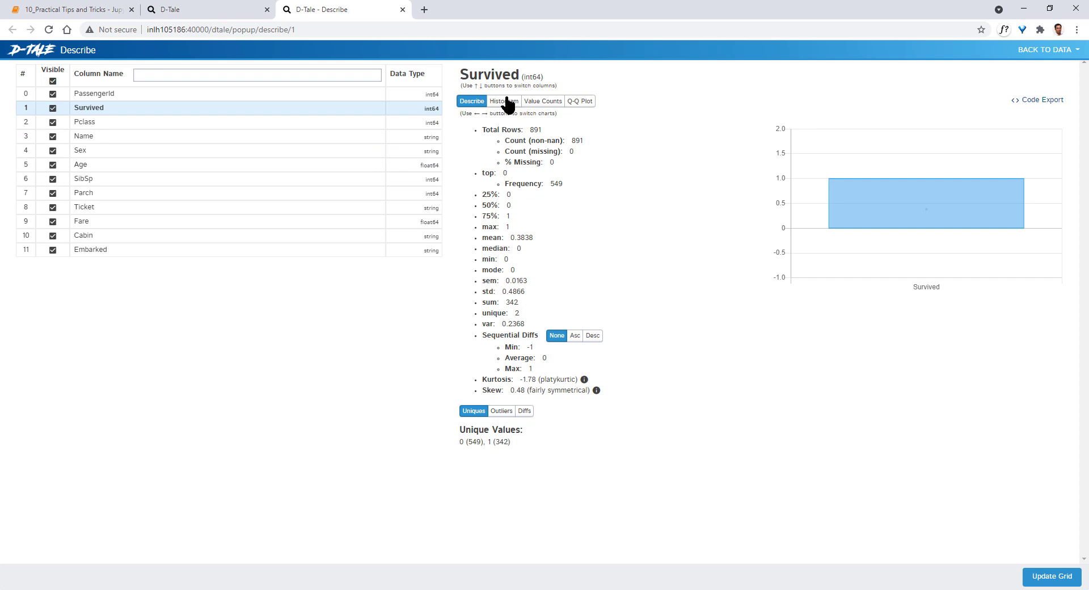
left_click(542, 101)
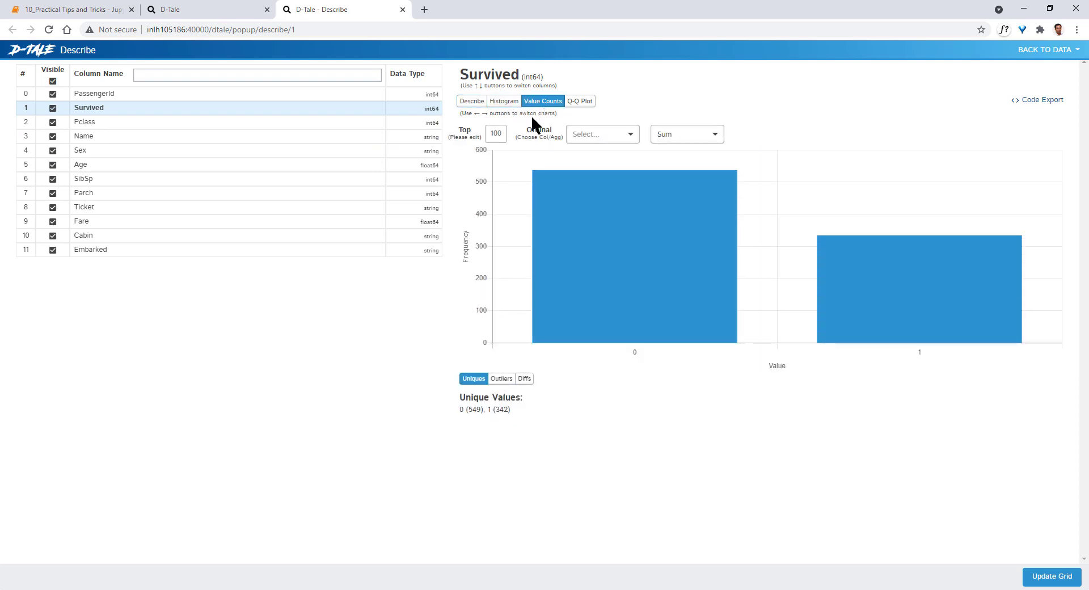
left_click(580, 101)
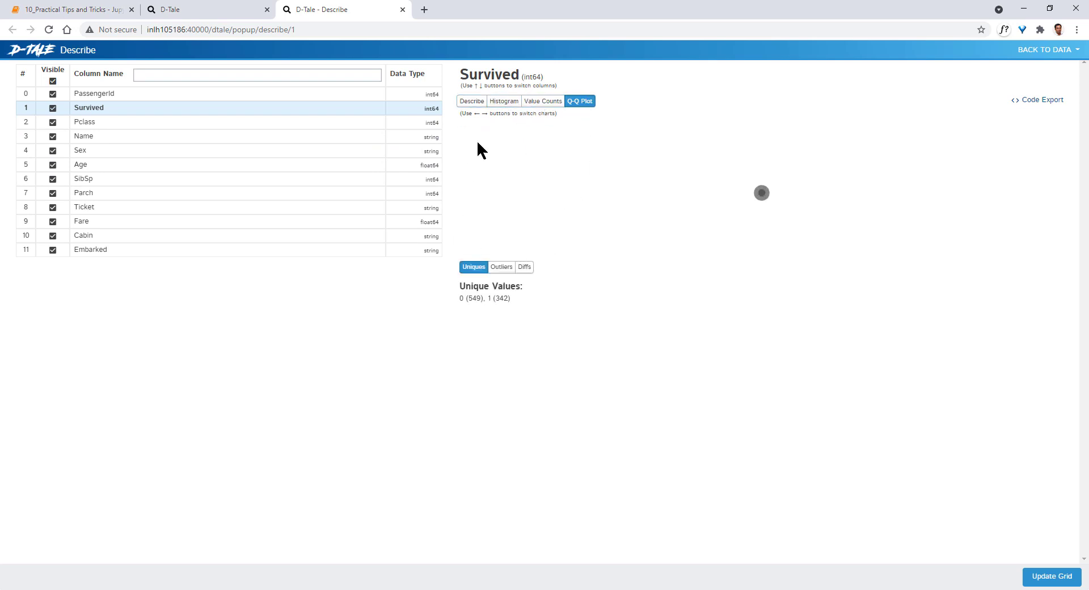
left_click(95, 93)
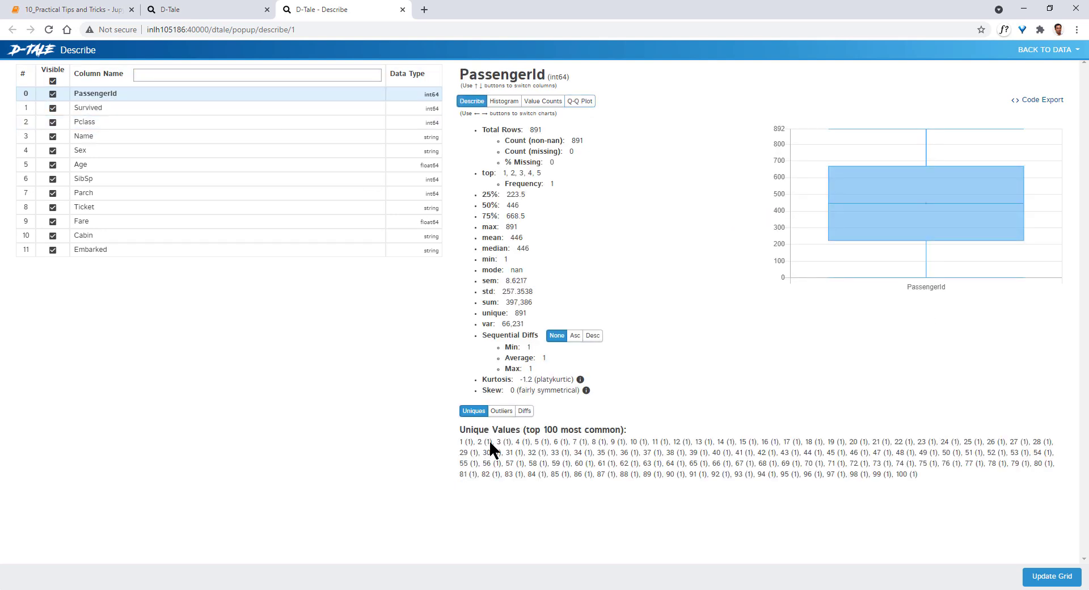
left_click(500, 411)
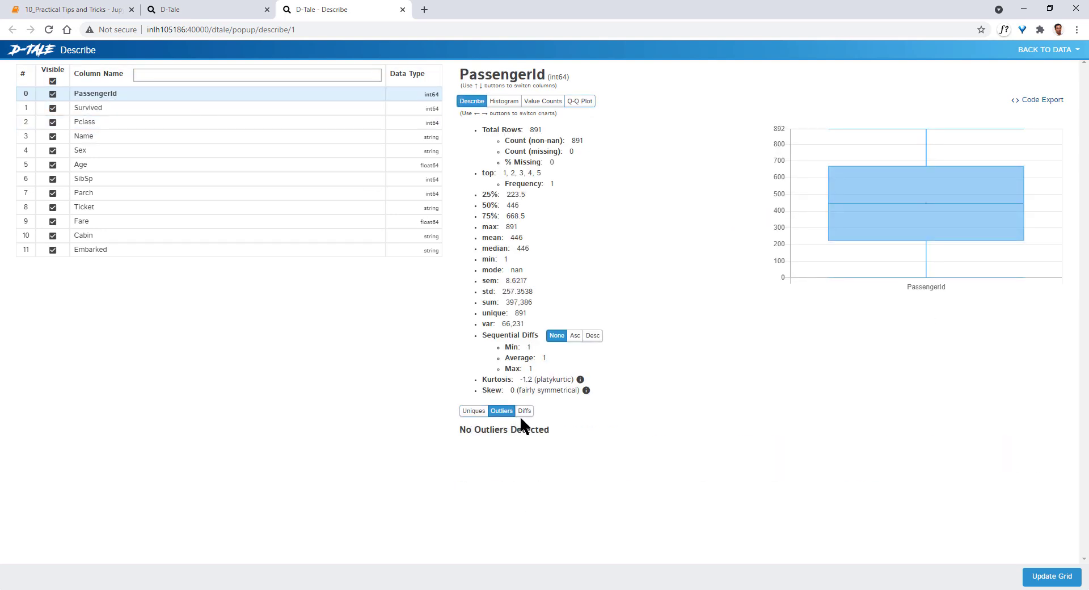
mouse_move(299, 425)
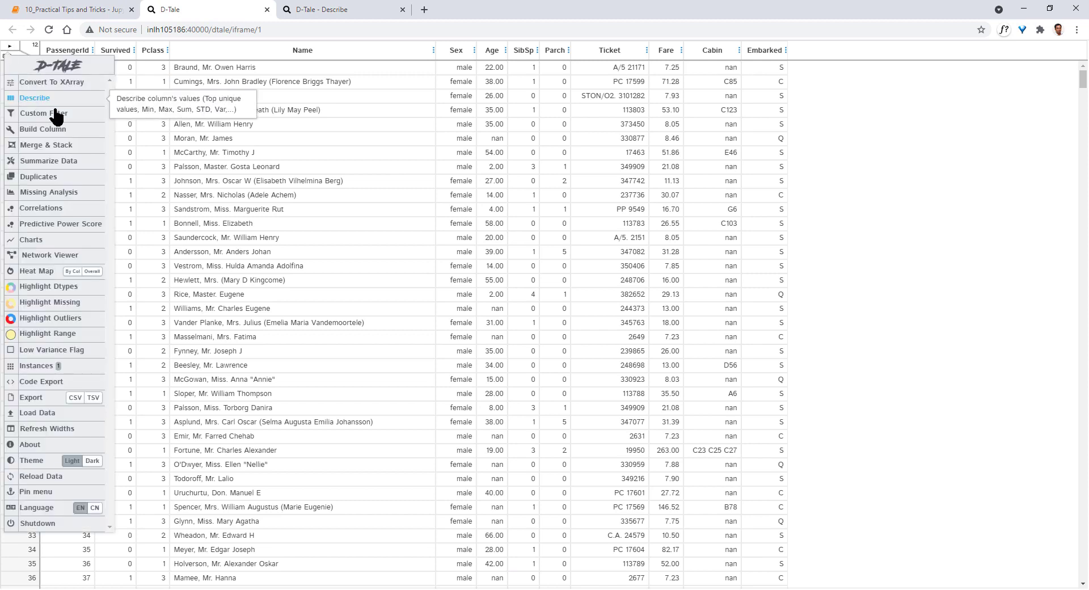
mouse_move(44, 113)
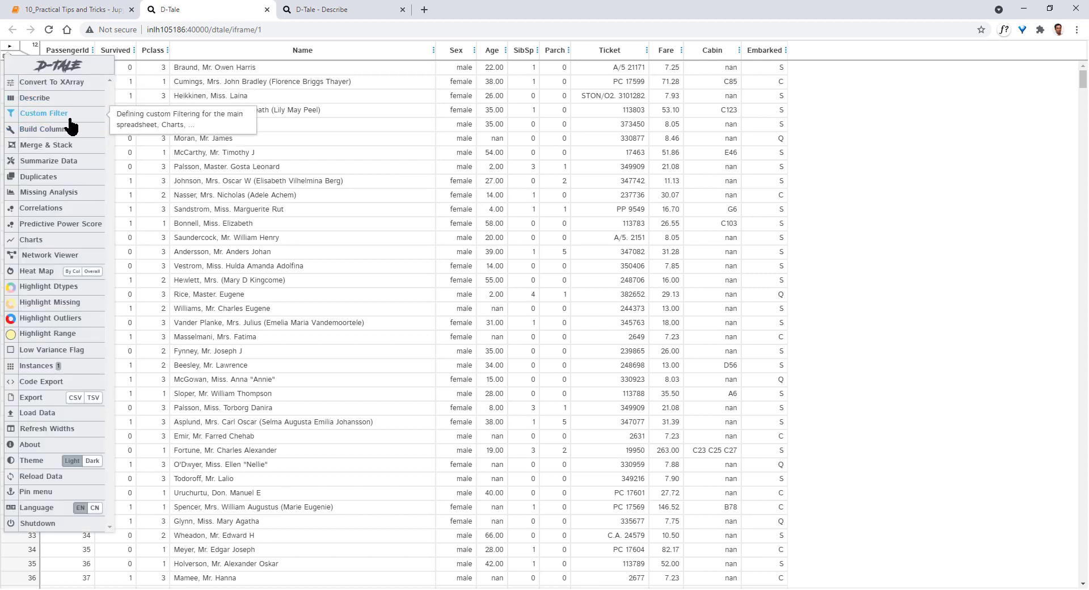
mouse_move(55, 125)
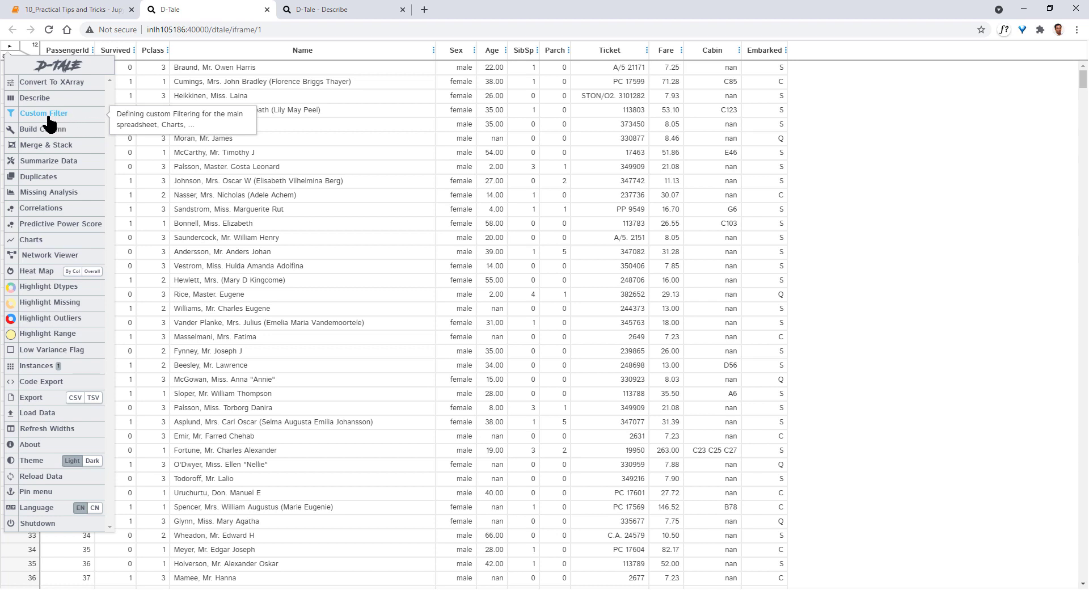
mouse_move(43, 129)
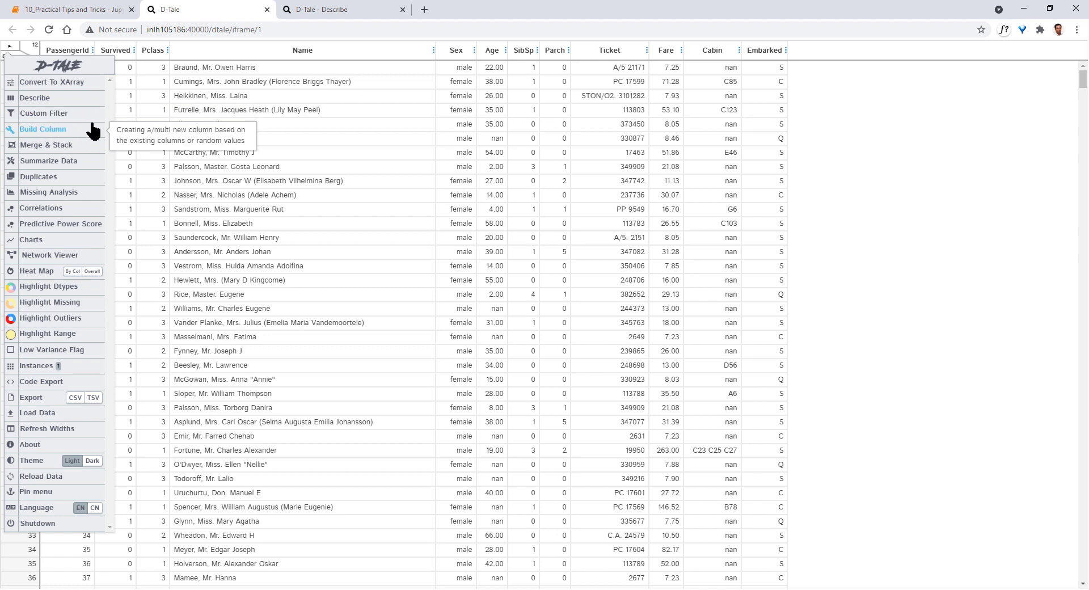
mouse_move(47, 160)
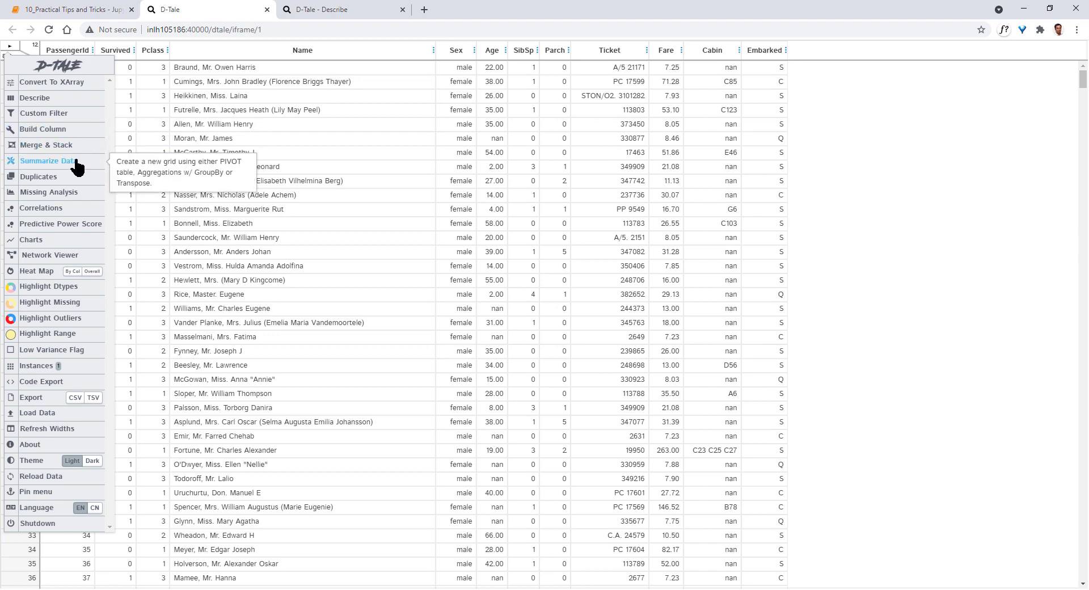
Choose Summarize Data from the grid's main menu, opening the Pivot dialog.
left_click(48, 160)
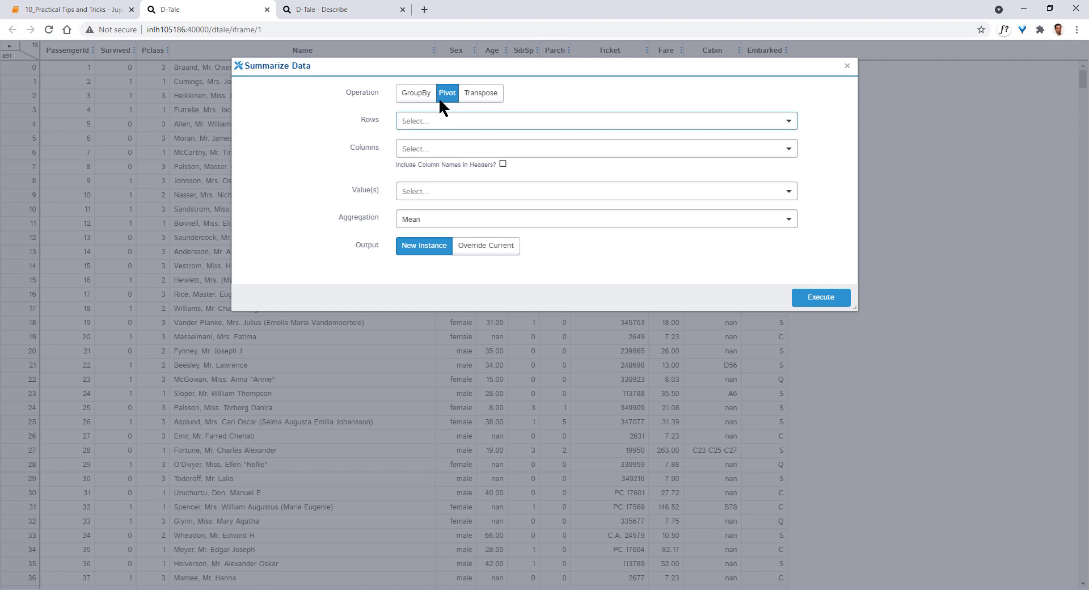
After previewing GroupBy and Transpose, pivot mean Age by Survived rows and Pclass columns.
left_click(415, 93)
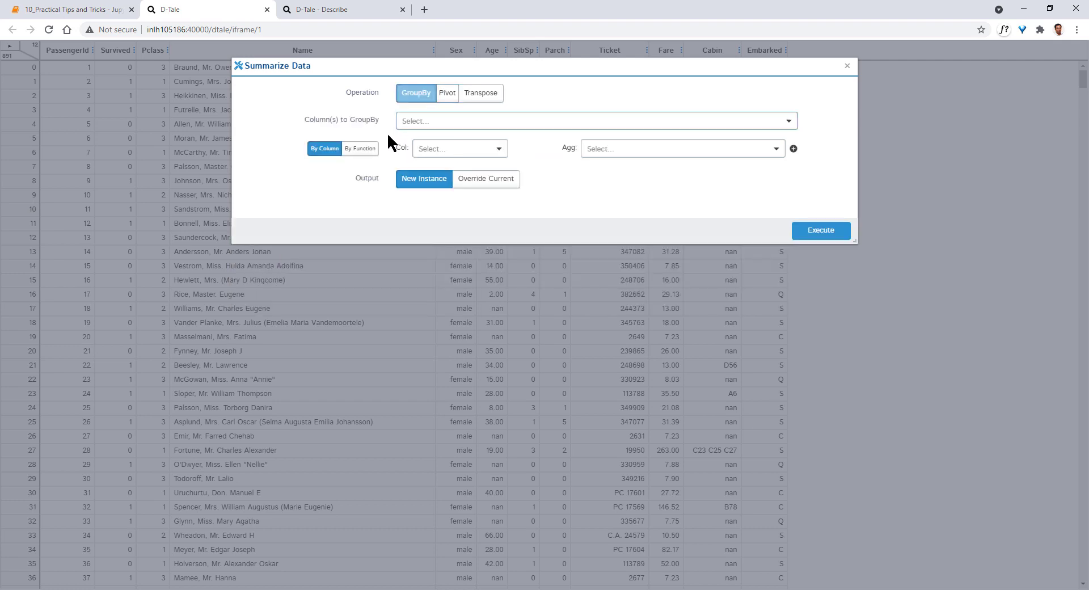
left_click(479, 93)
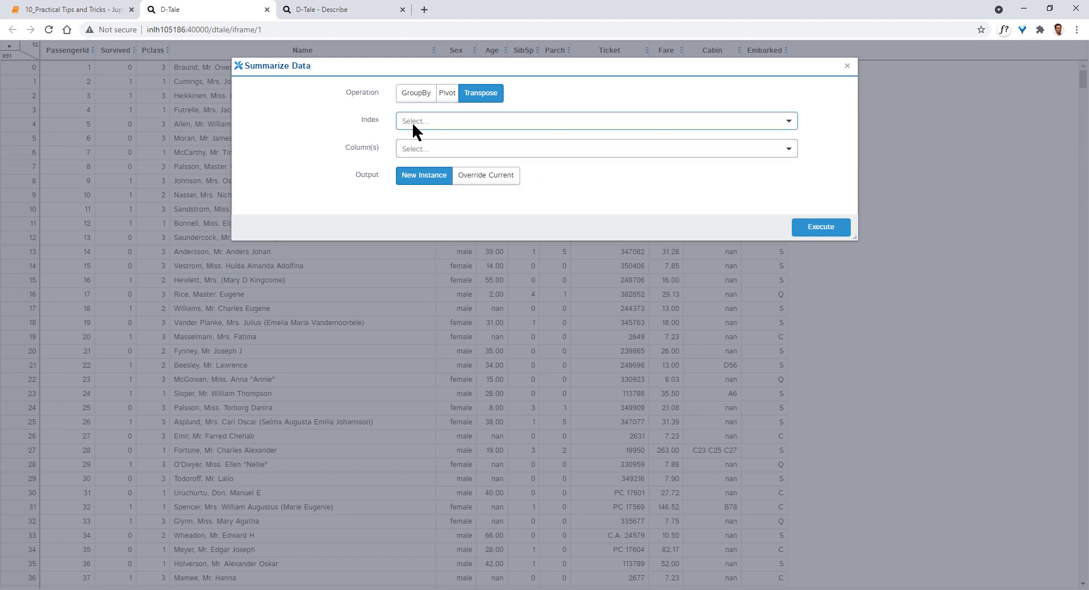
left_click(447, 93)
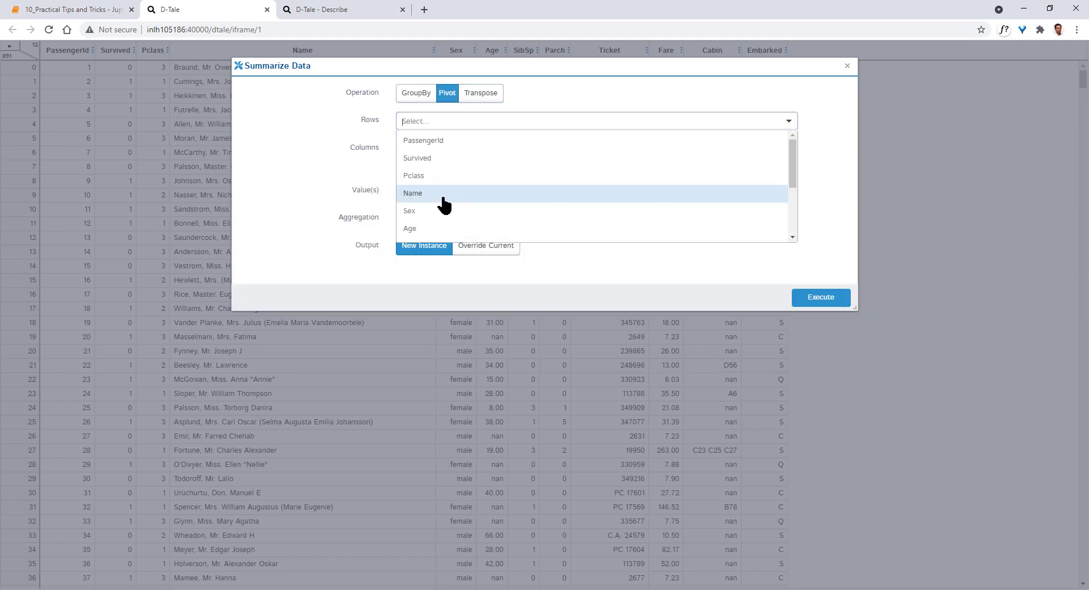
mouse_move(442, 164)
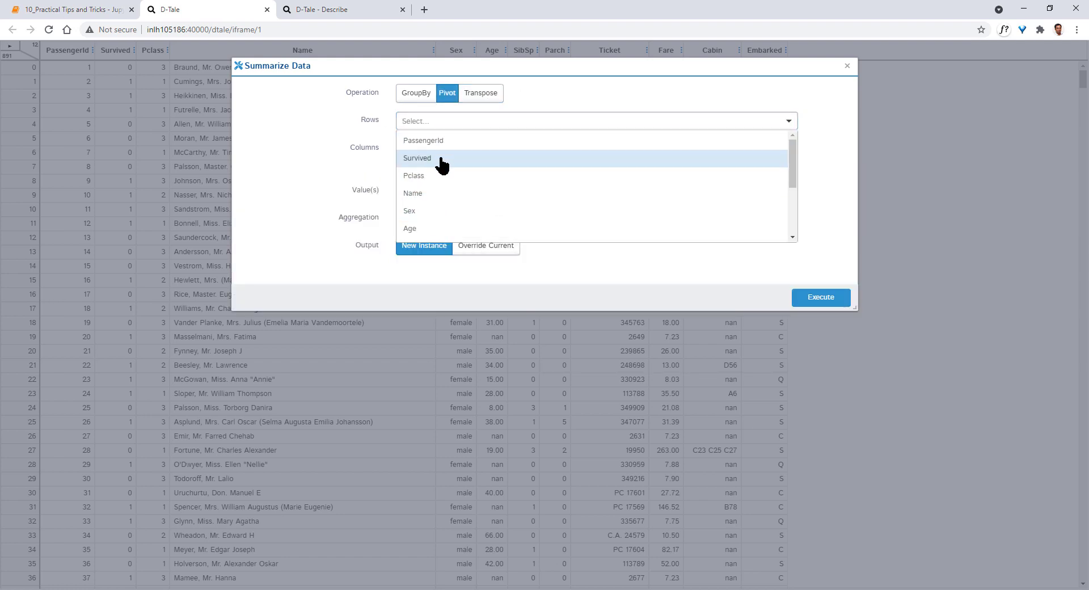
left_click(417, 158)
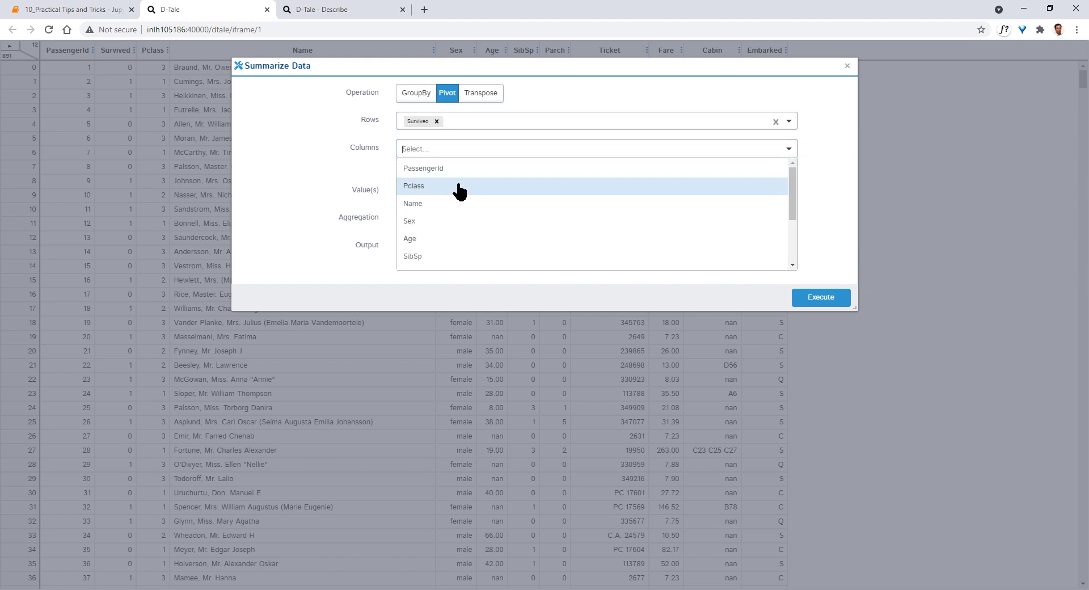
left_click(413, 185)
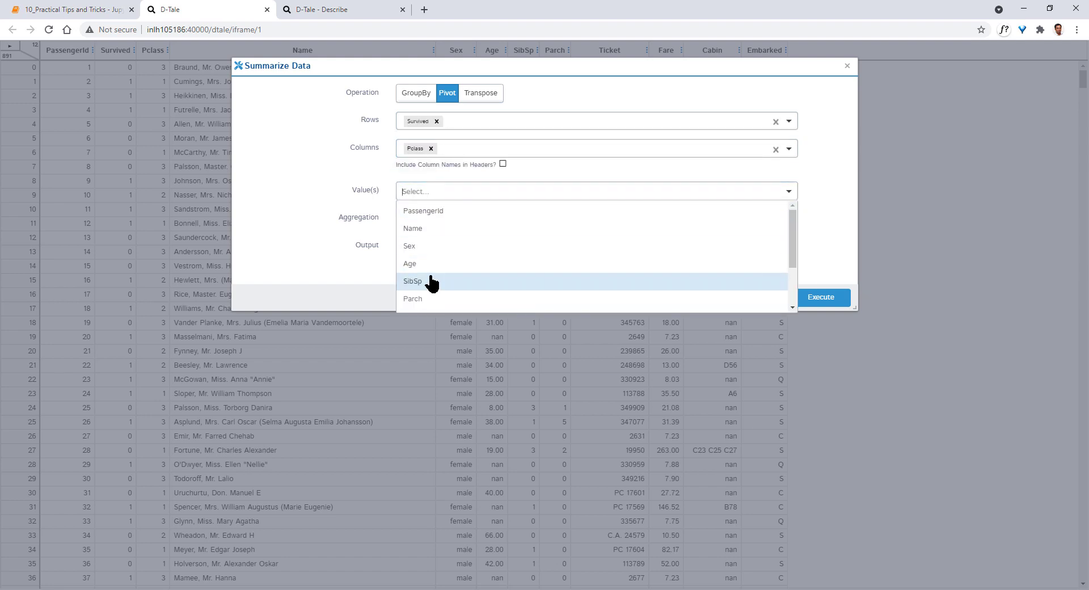
left_click(409, 263)
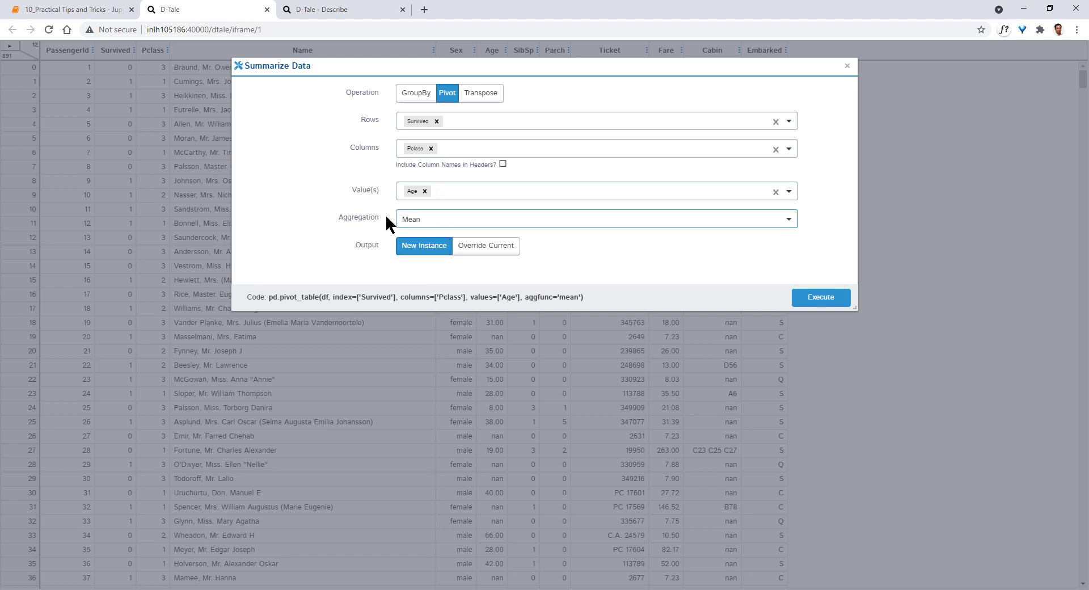
left_click(820, 297)
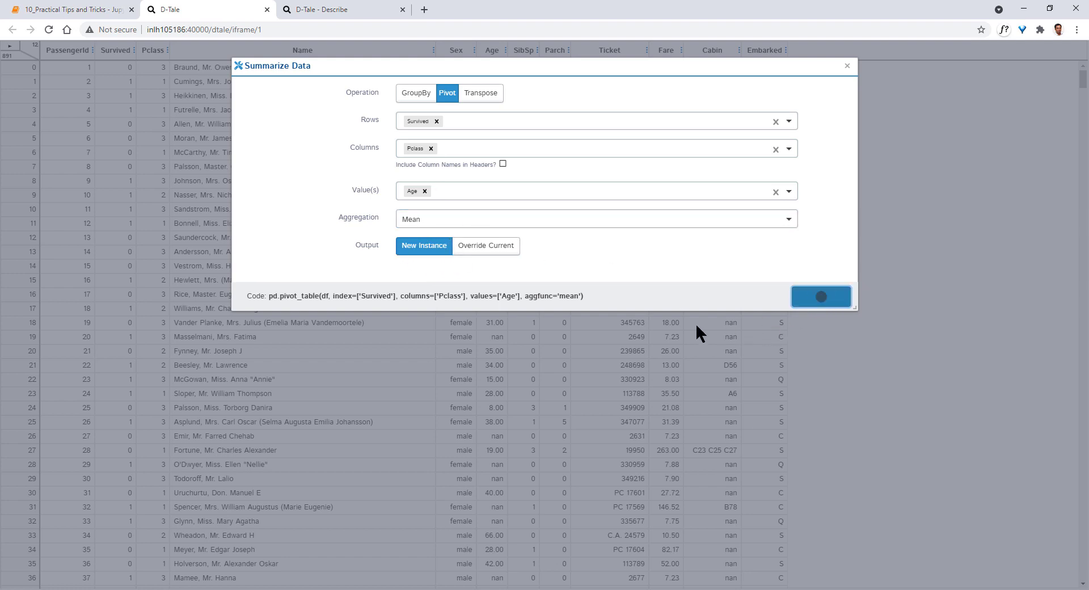
Open the mean-Age pivot result (Survived 0/1 across Pclass 1–3) as a new instance.
left_click(820, 296)
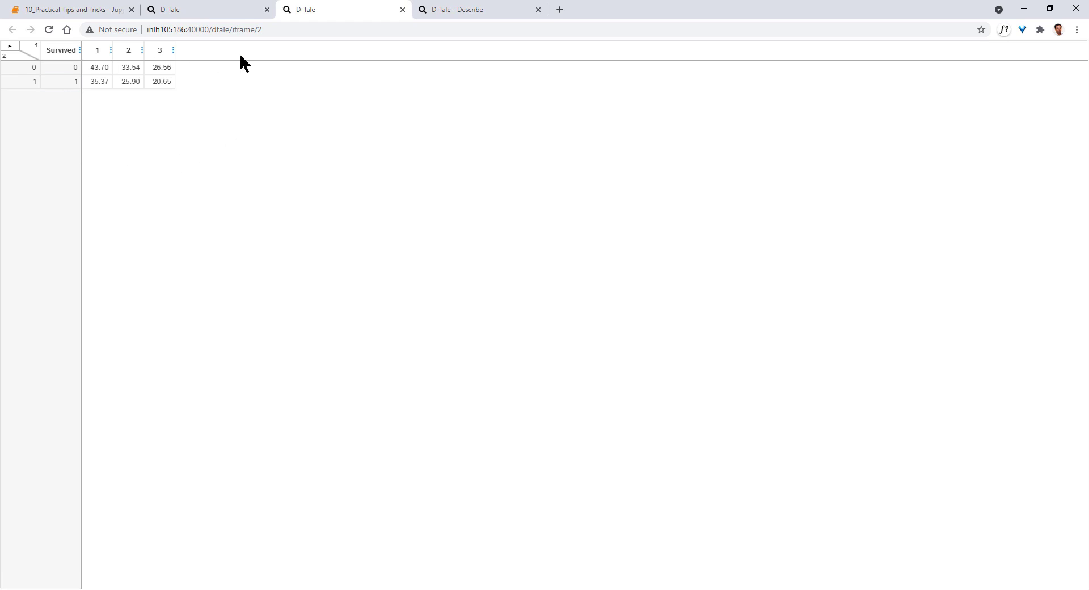
mouse_move(133, 95)
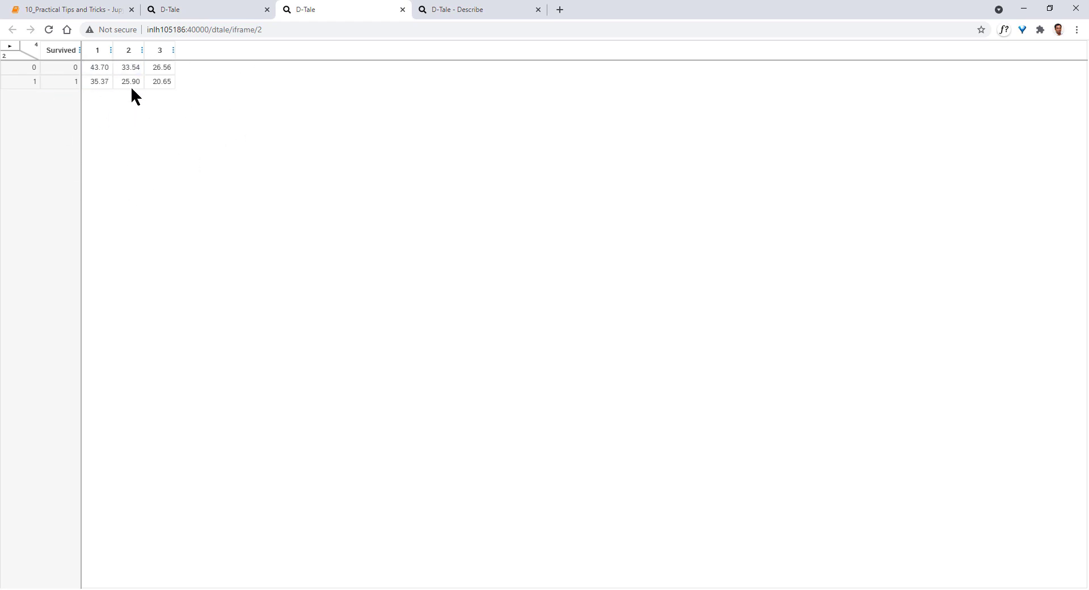
mouse_move(188, 29)
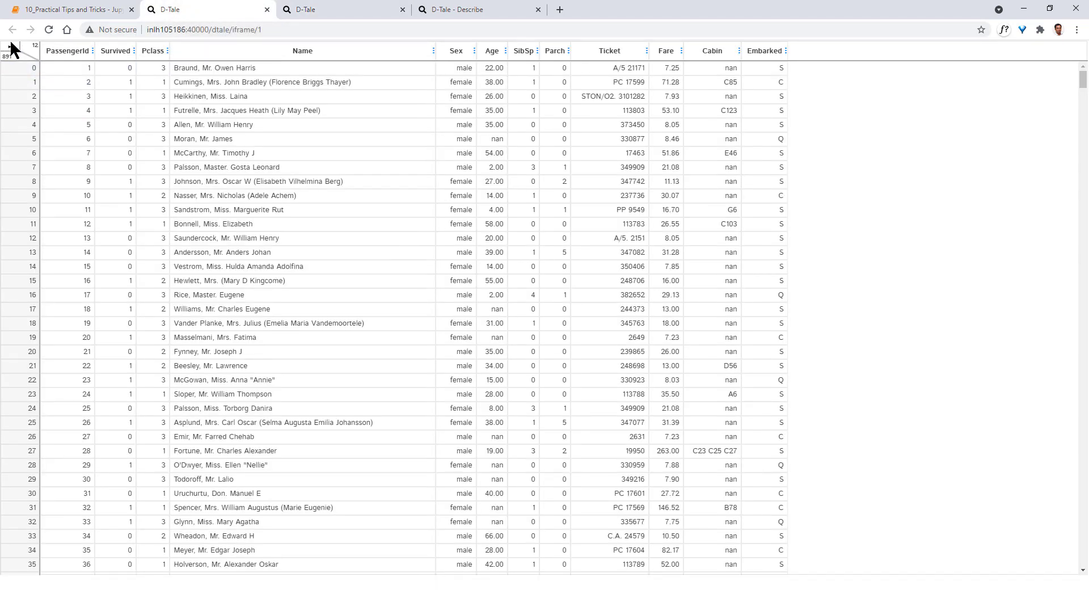
Choose Code Export from the main menu to show the Titanic grid's pandas code.
left_click(10, 47)
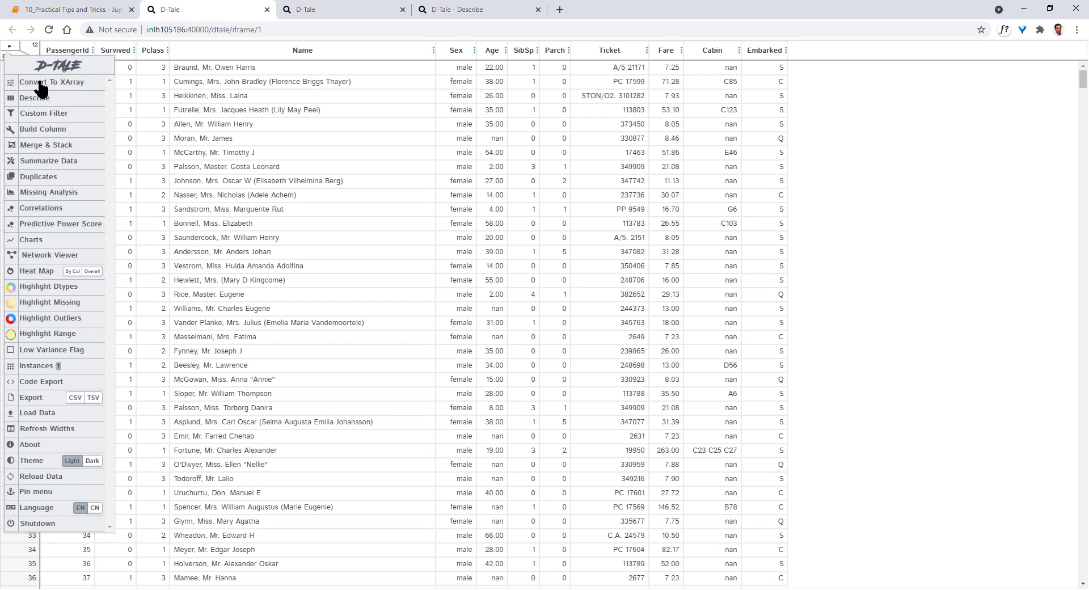
mouse_move(44, 129)
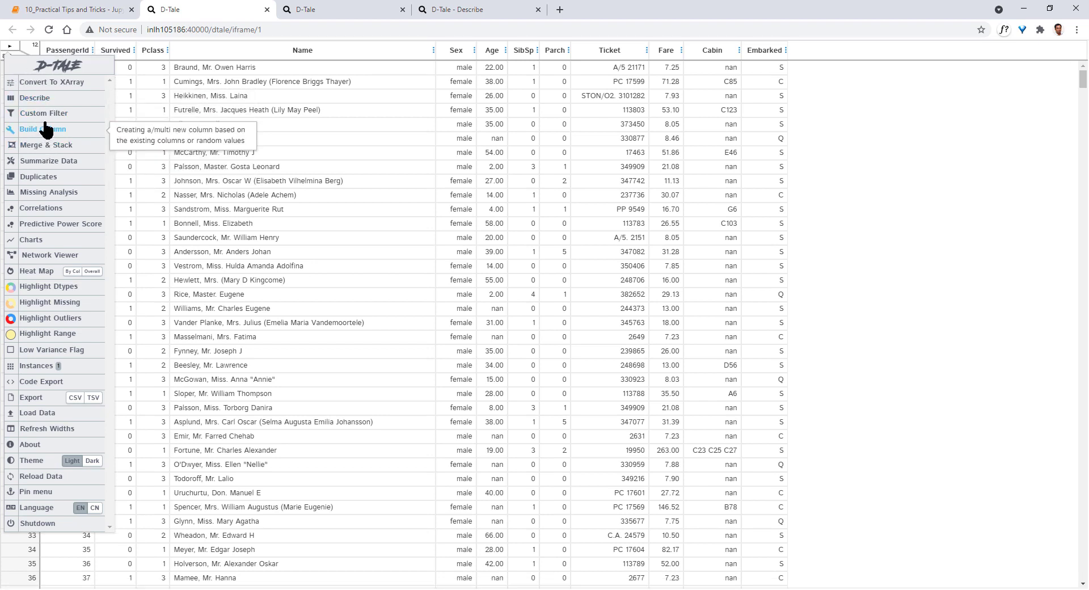
mouse_move(49, 191)
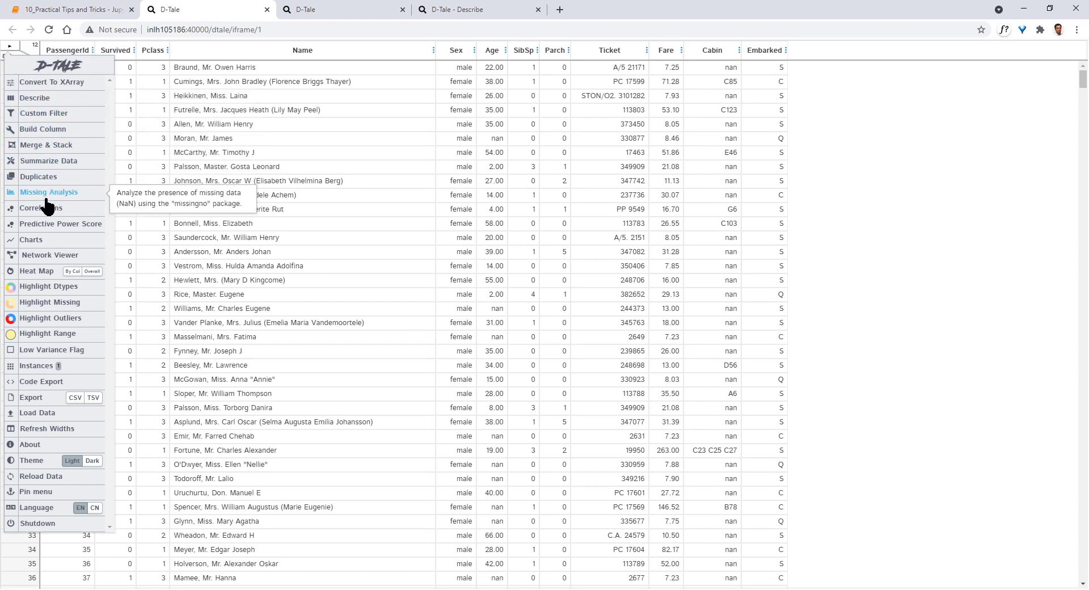
mouse_move(41, 381)
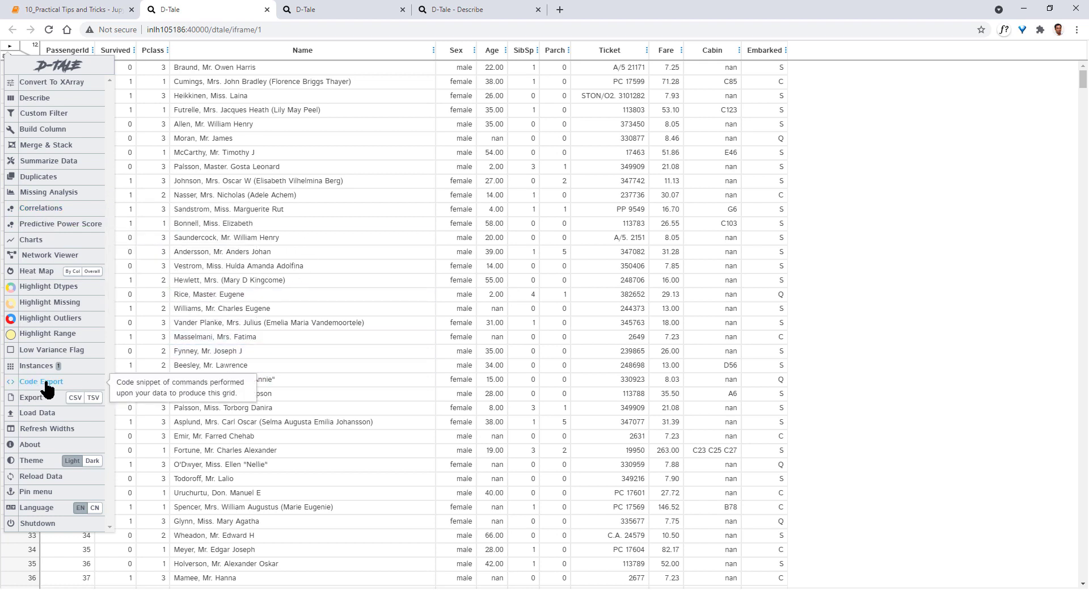
left_click(42, 380)
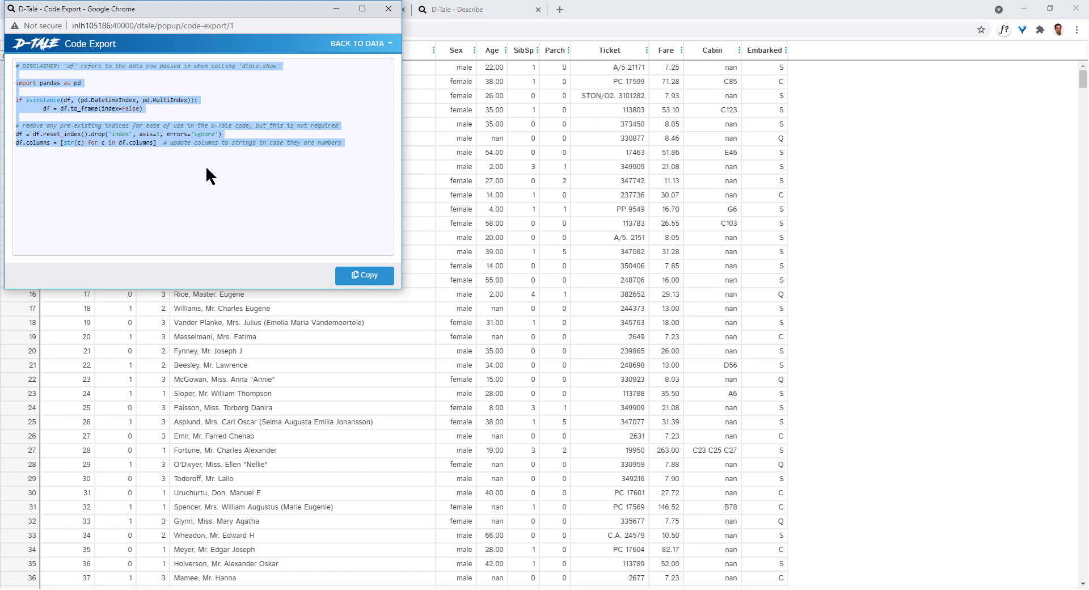
mouse_move(322, 201)
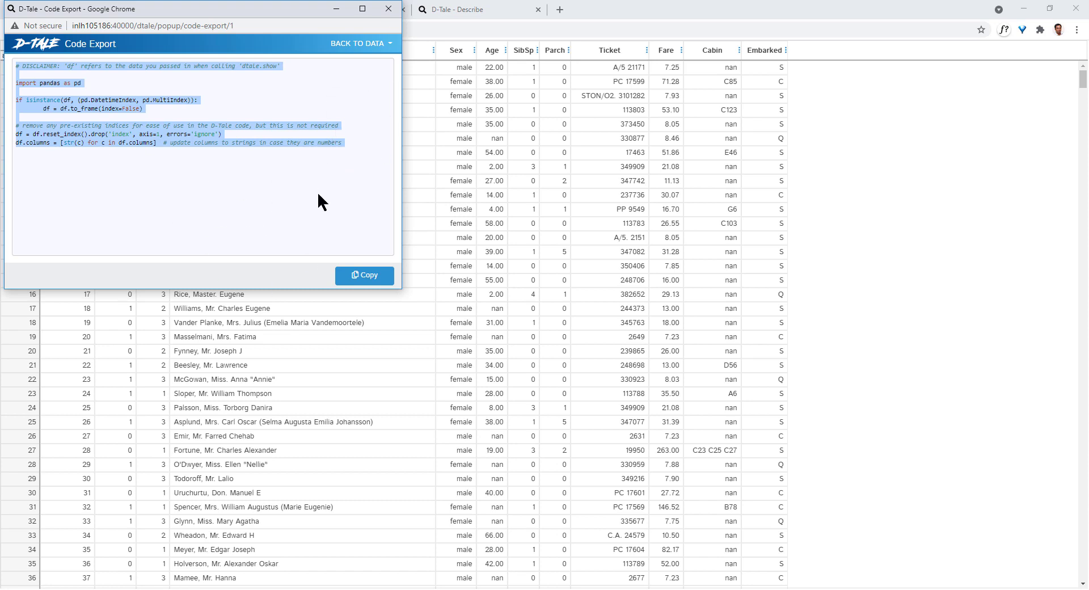
mouse_move(398, 23)
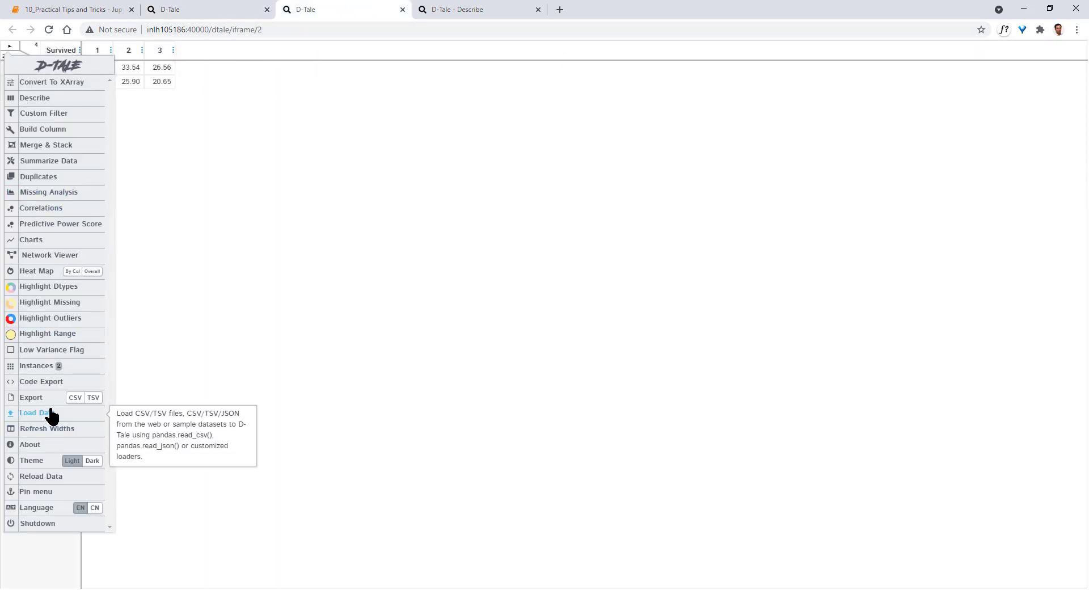
Use Code Export in the pivot instance to show its pd.pivot_table code.
left_click(41, 380)
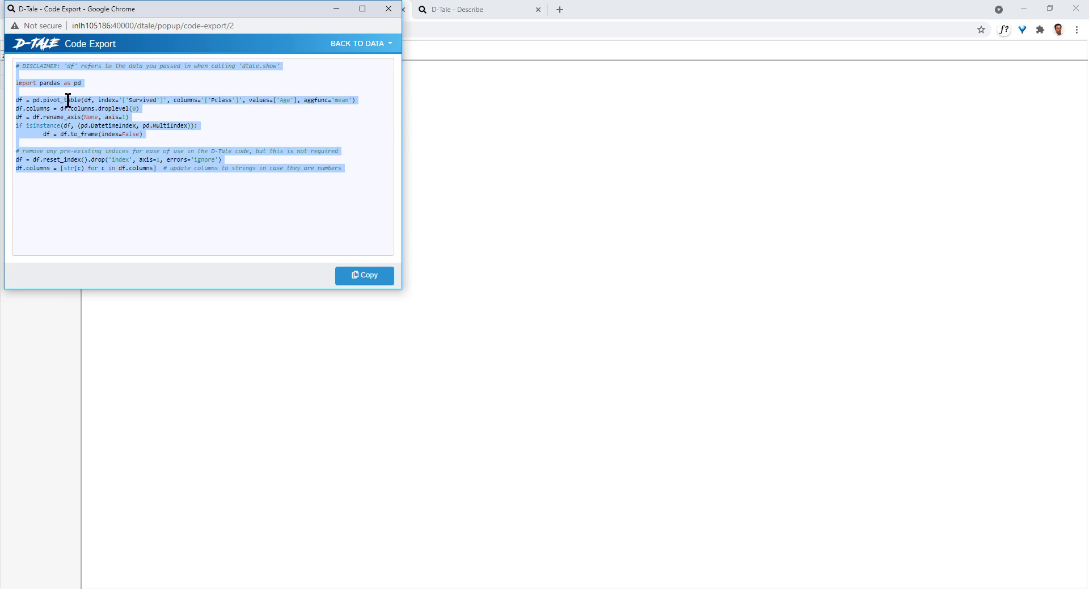
mouse_move(387, 9)
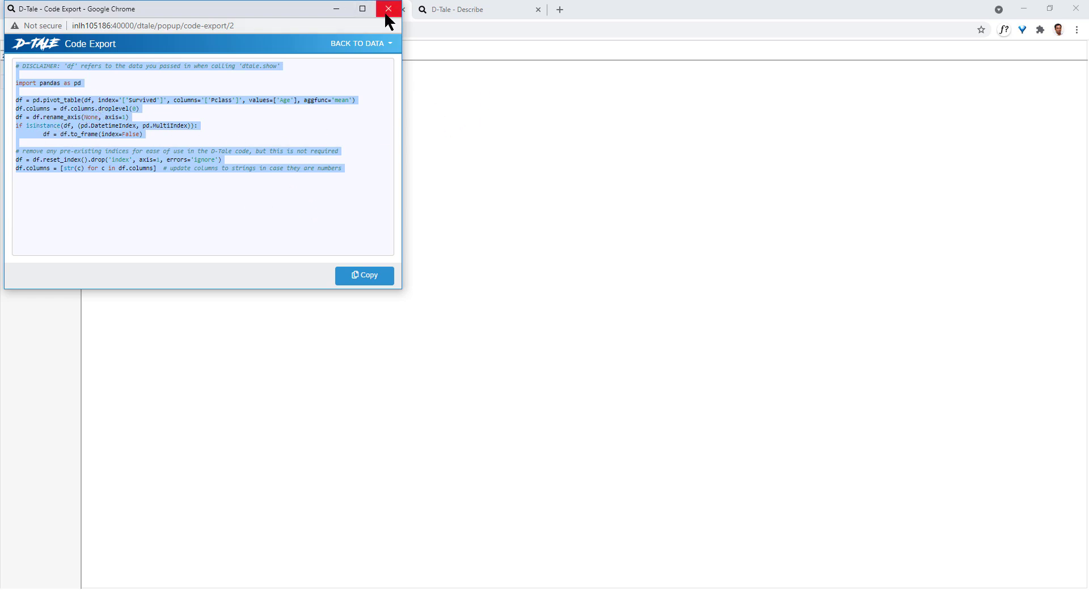
mouse_move(184, 54)
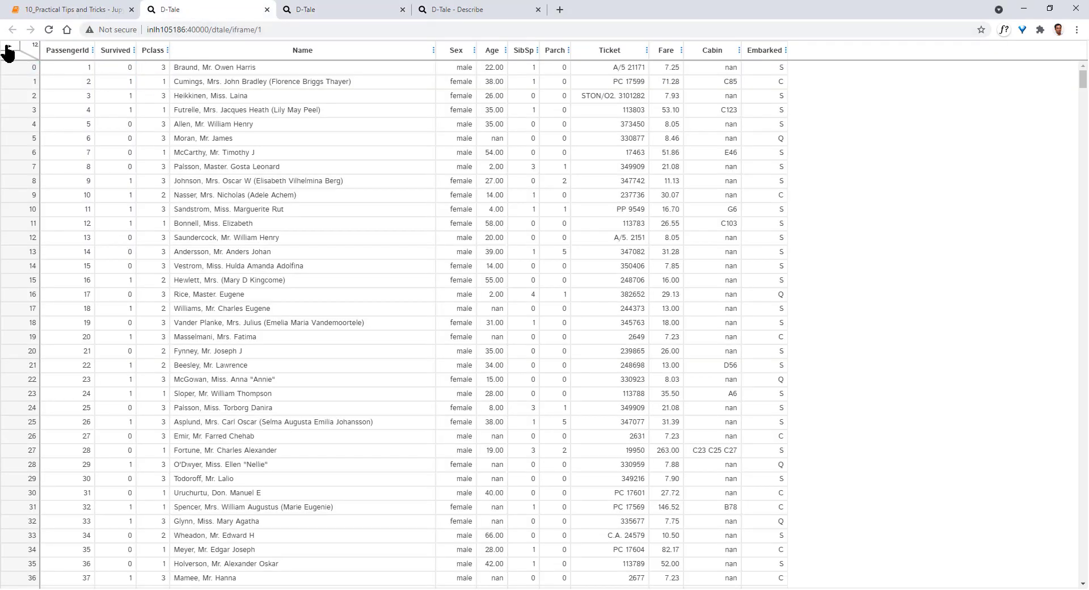
Open Missing Analysis and switch from the matrix to bar, then the Age/Cabin/Embarked heatmap.
left_click(9, 51)
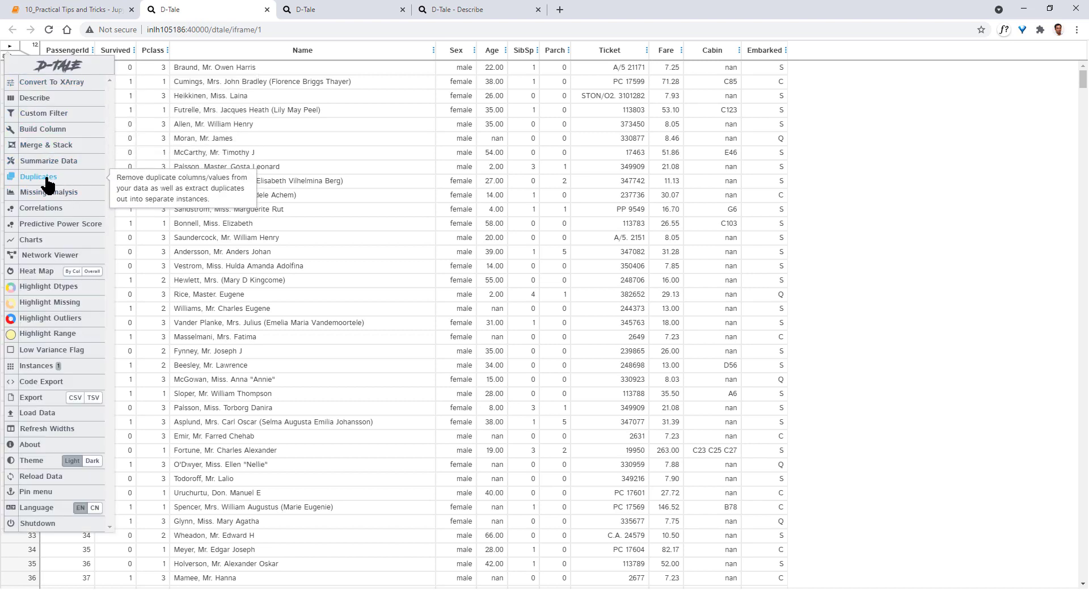
mouse_move(48, 195)
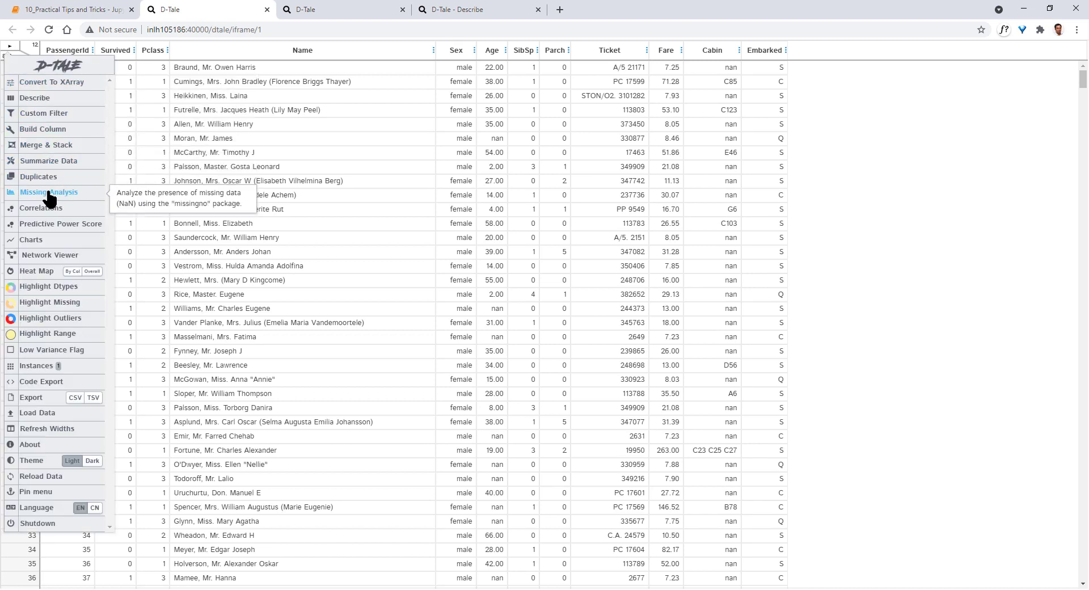
left_click(49, 192)
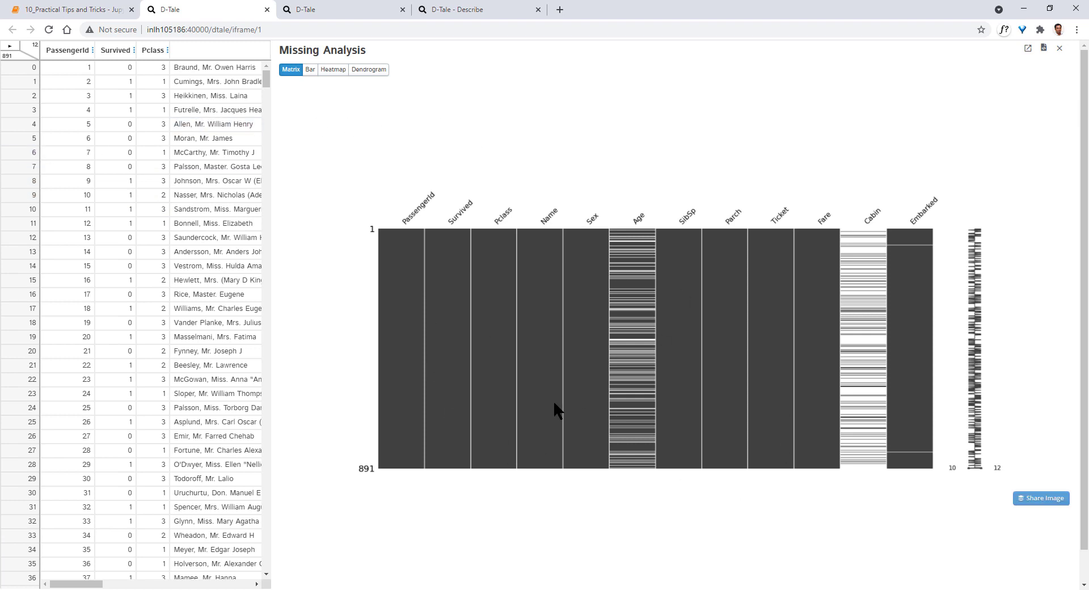
mouse_move(712, 340)
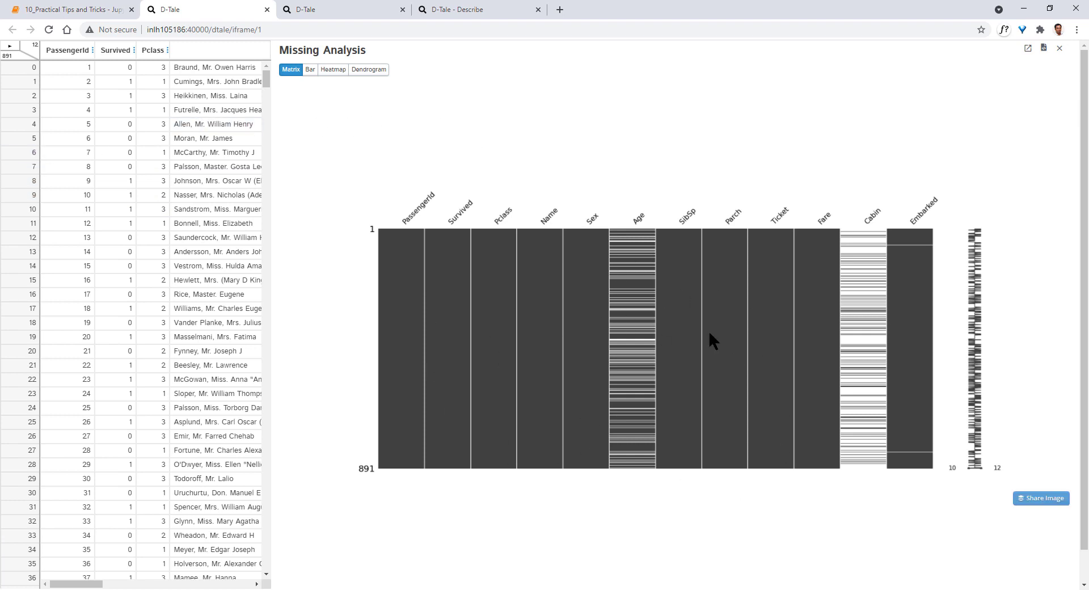
mouse_move(907, 250)
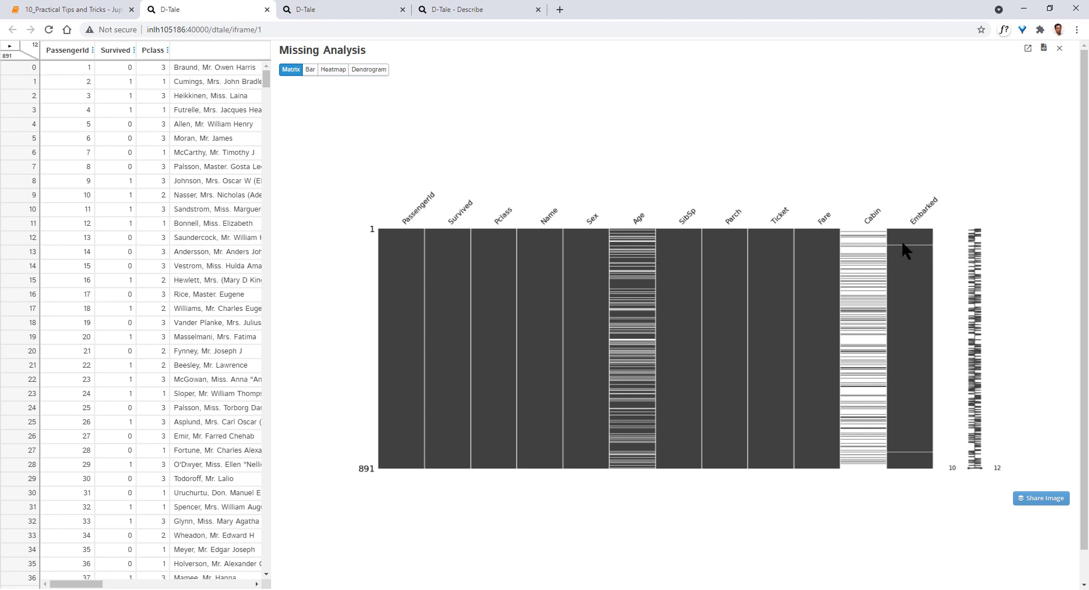
left_click(310, 69)
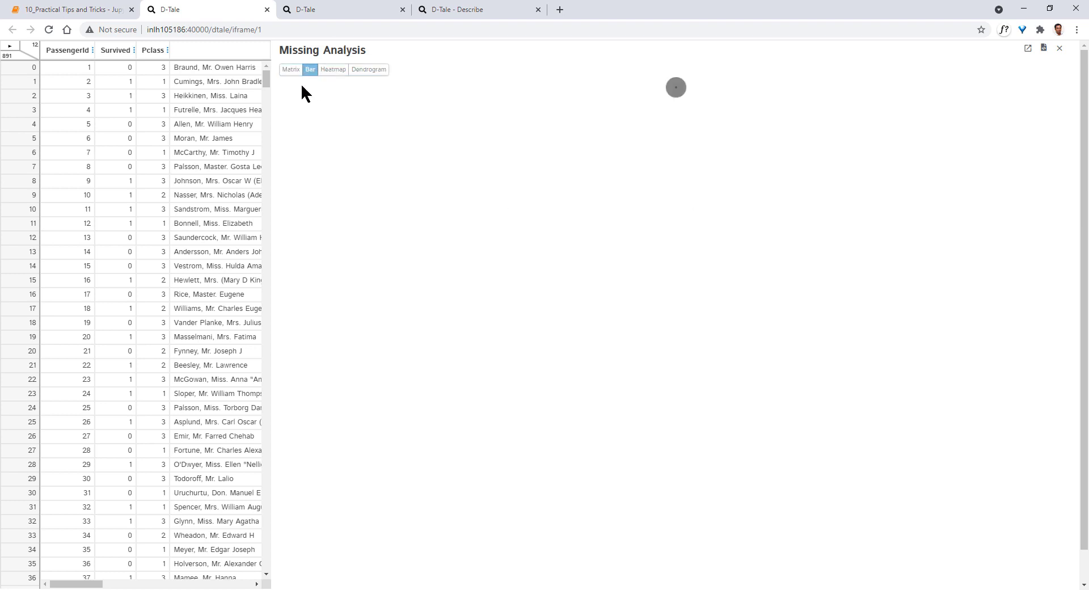
left_click(333, 69)
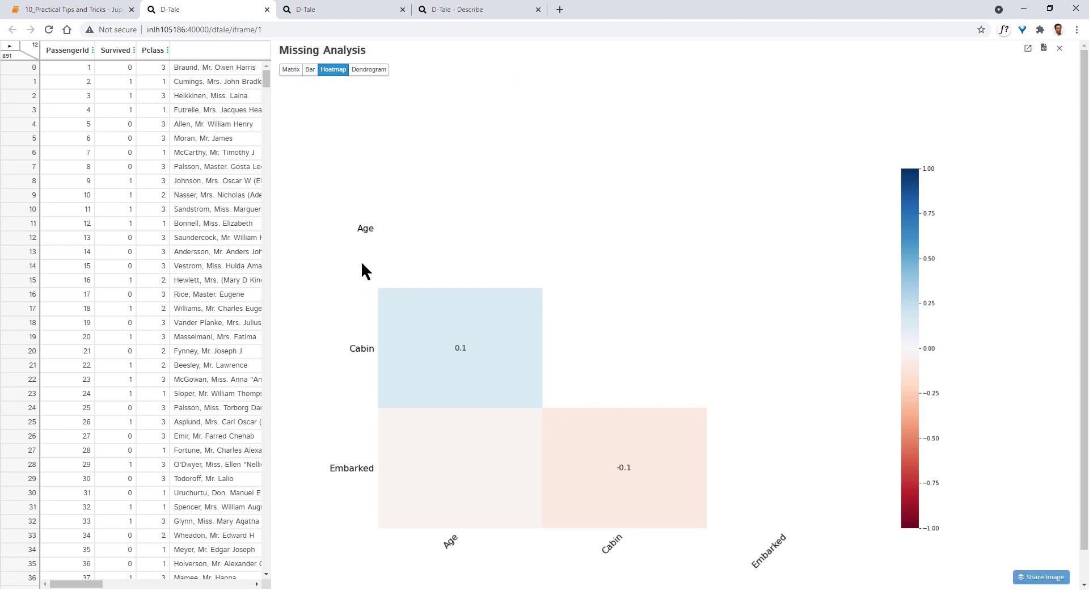
Open the Pearson correlation matrix with the PassengerId vs Survived scatter, then reopen the actions menu.
left_click(11, 49)
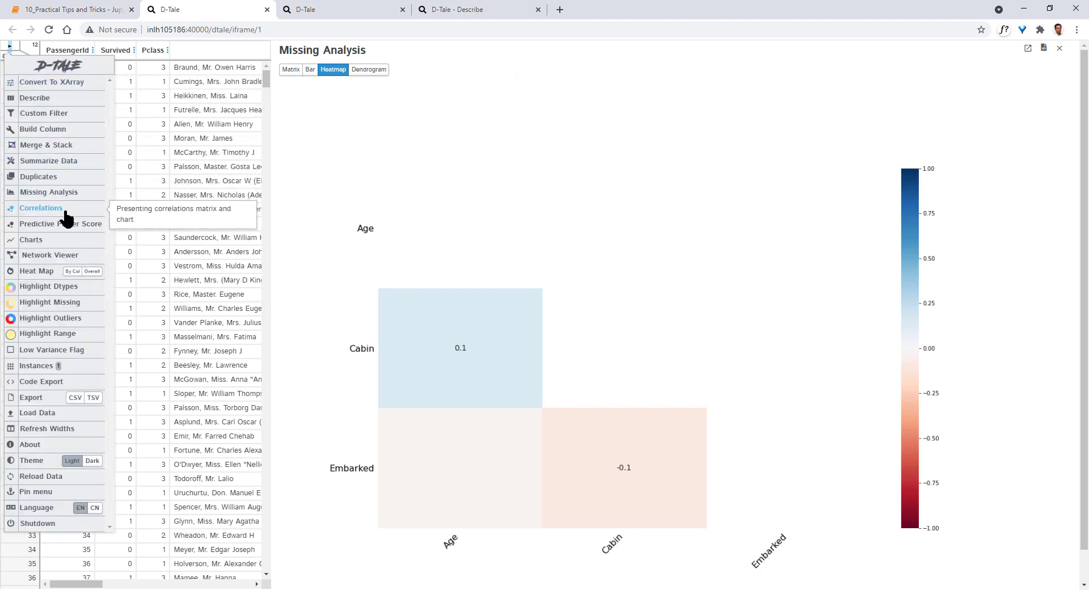
left_click(41, 207)
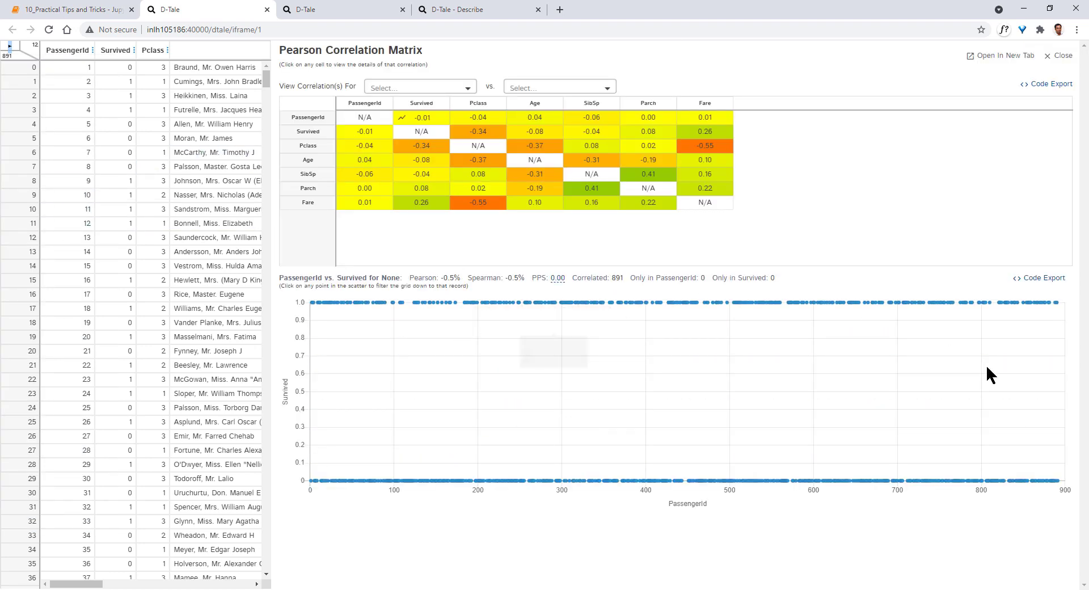
mouse_move(6, 54)
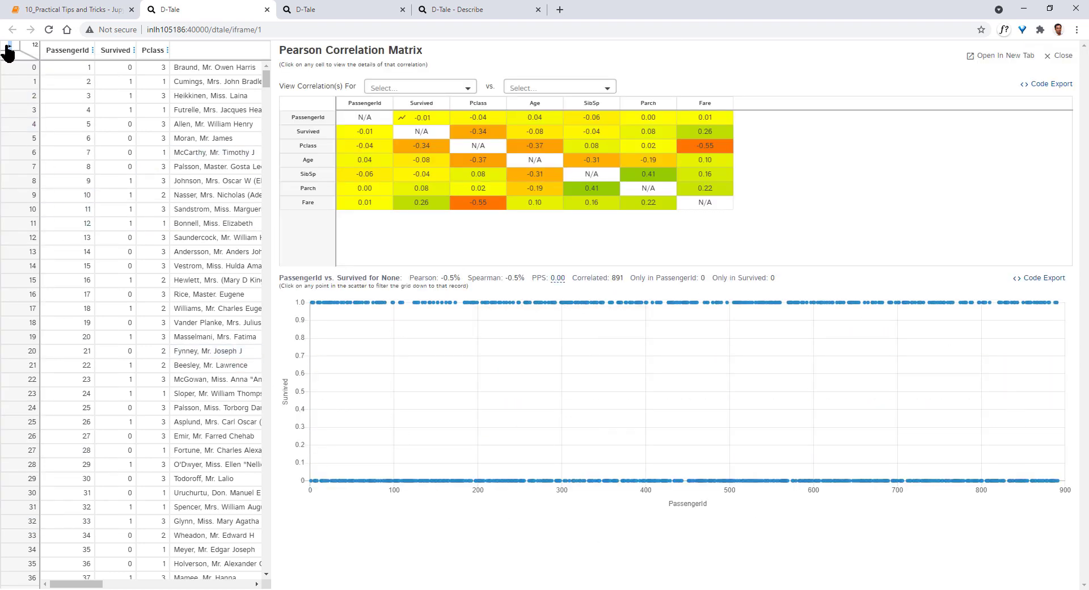
left_click(9, 50)
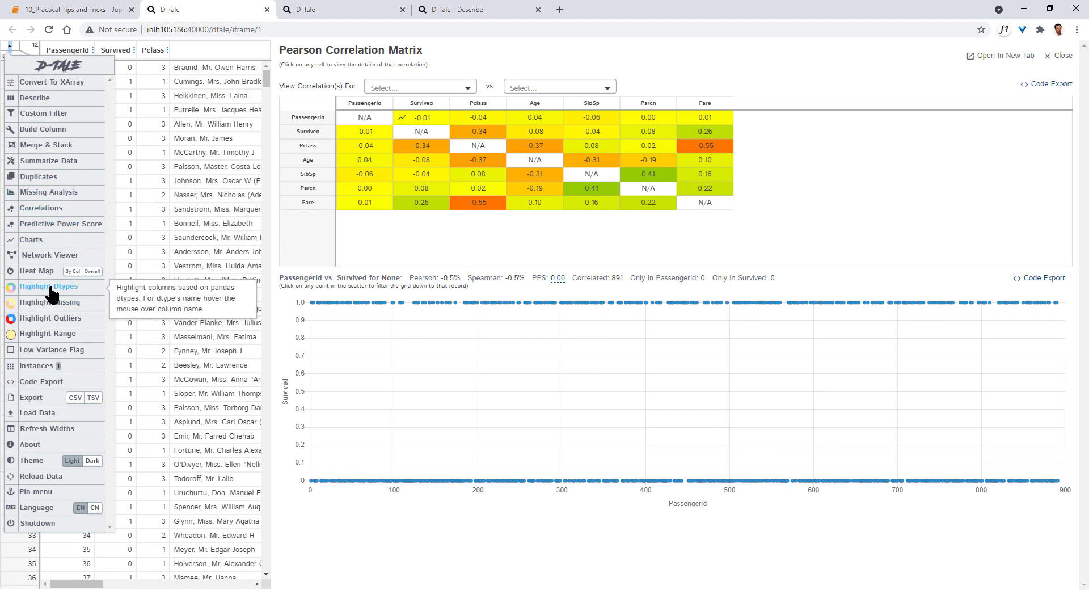
mouse_move(50, 303)
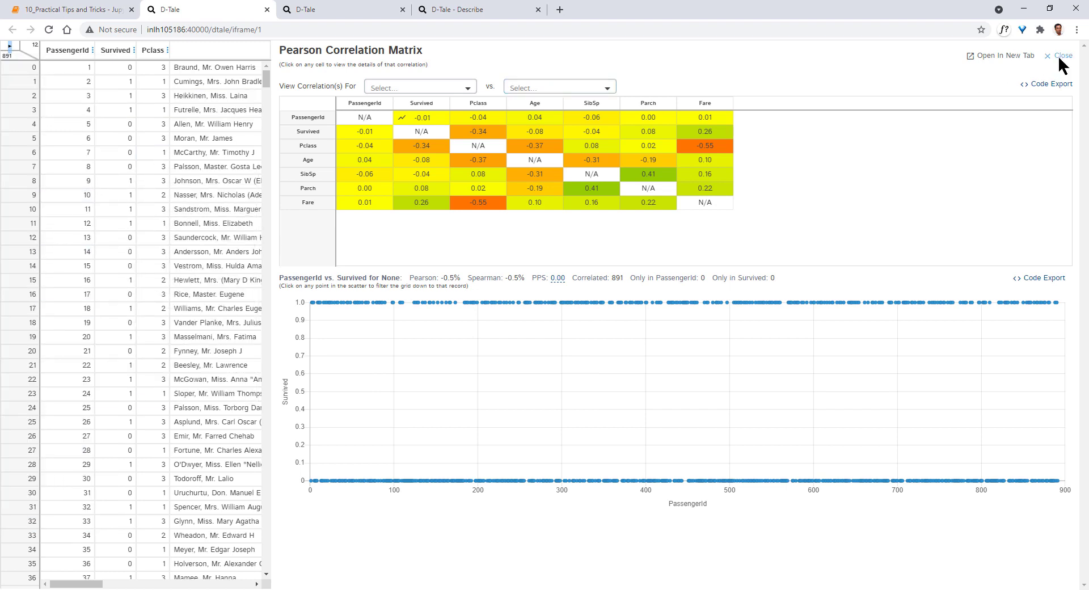
Close the correlation view to return to the Titanic grid and reopen the actions list.
left_click(1061, 56)
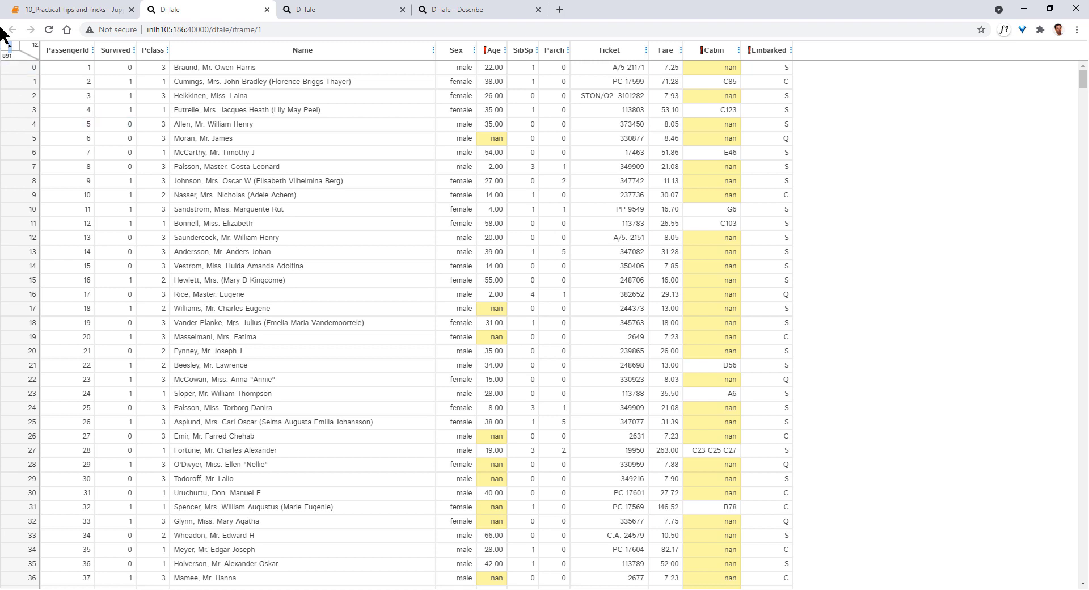
left_click(11, 50)
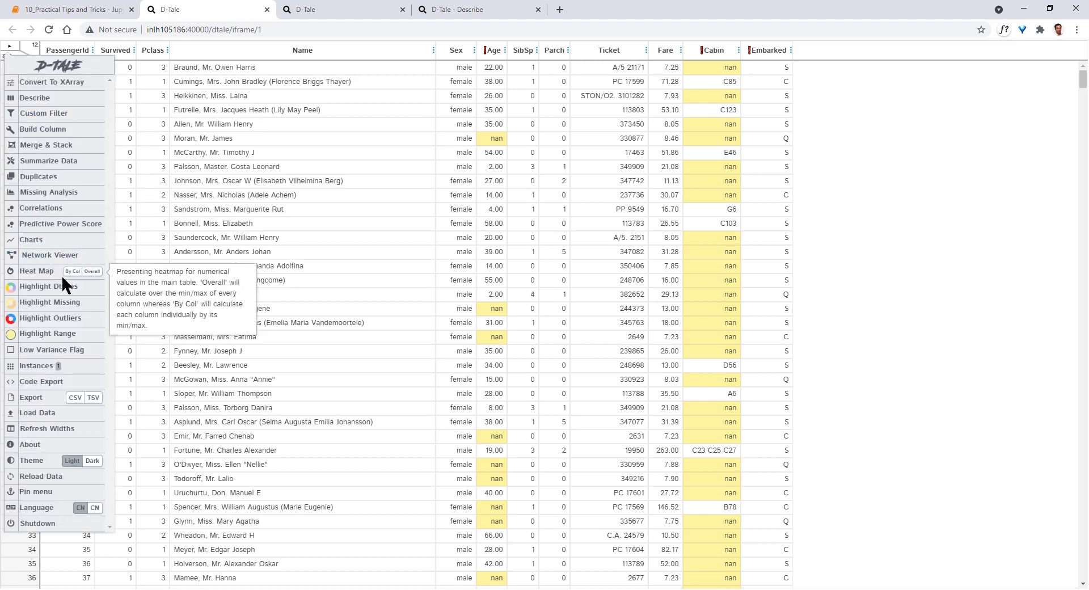
mouse_move(48, 333)
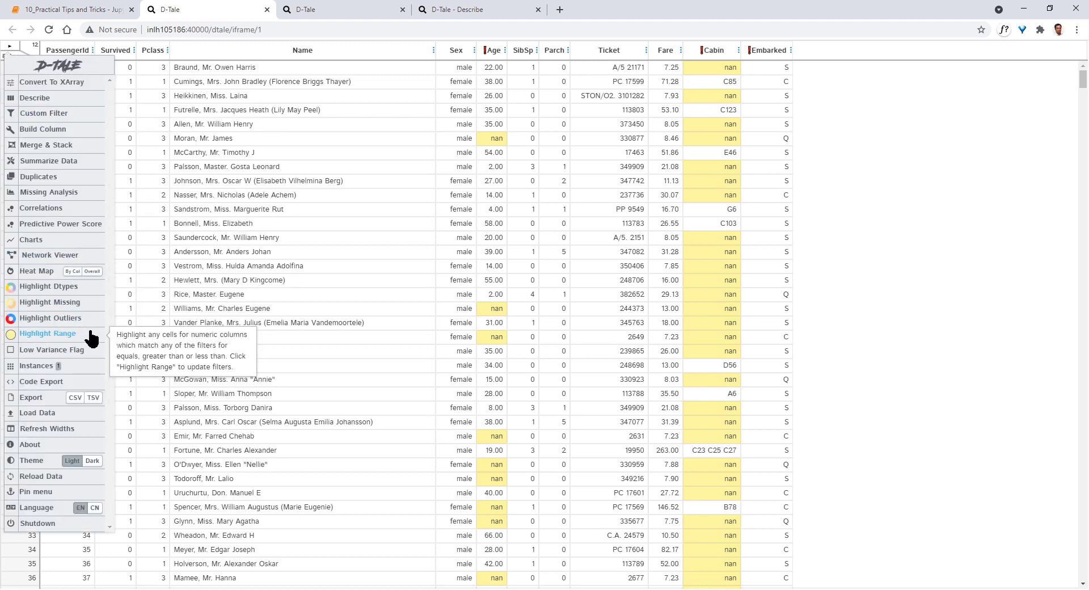
mouse_move(66, 361)
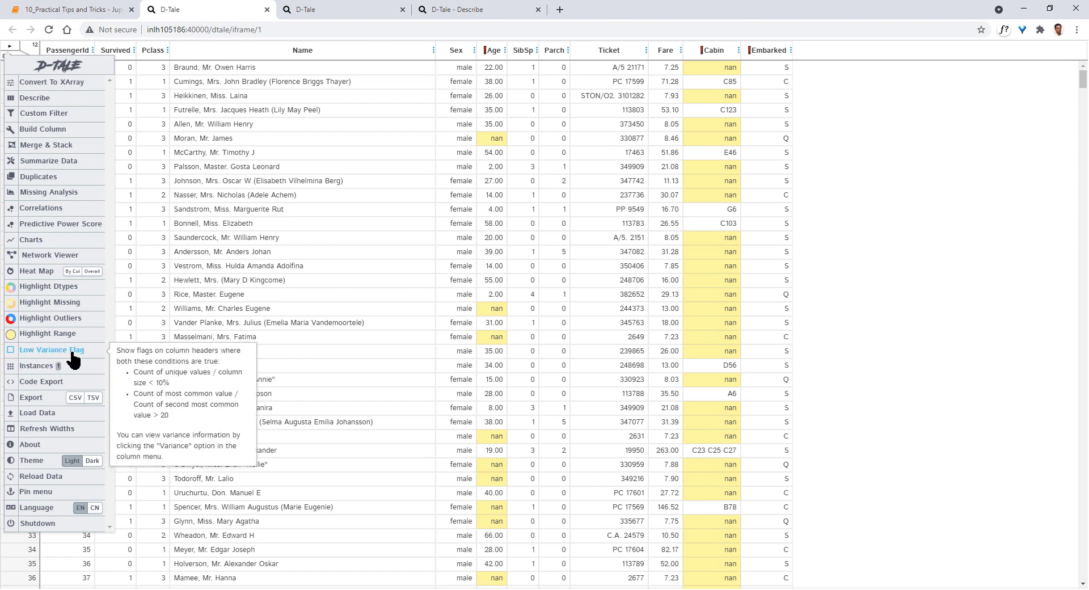
mouse_move(37, 412)
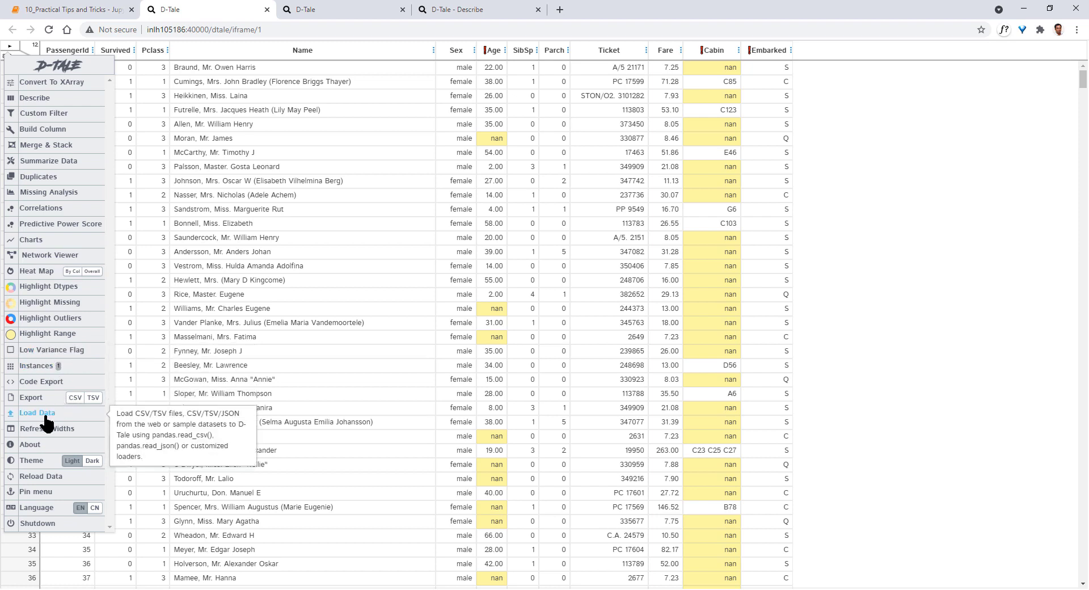
mouse_move(47, 429)
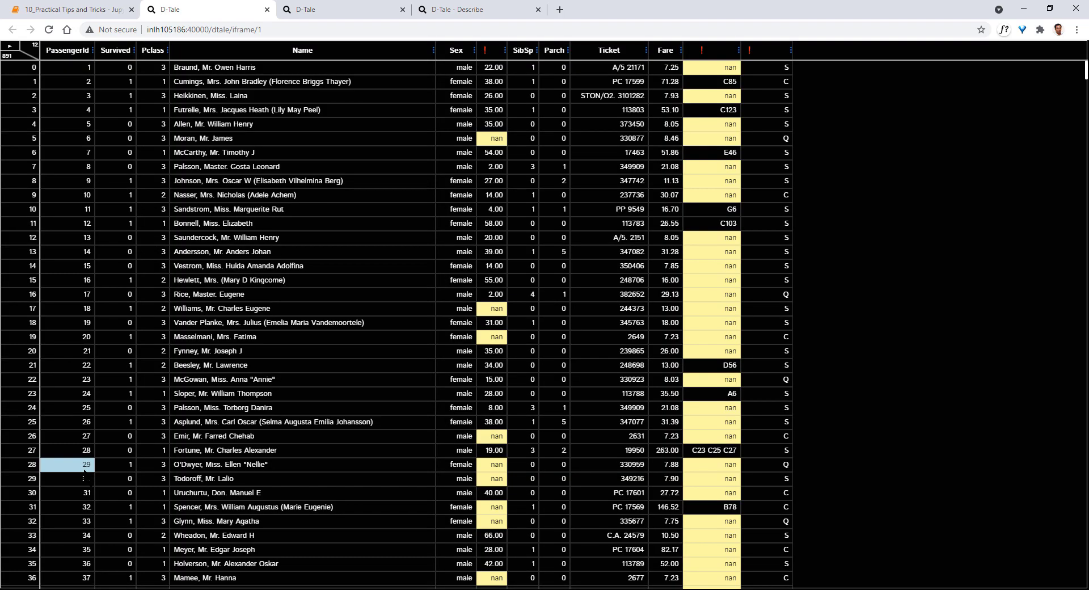
Open the D-Tale actions list over the dark-themed Titanic grid.
left_click(21, 46)
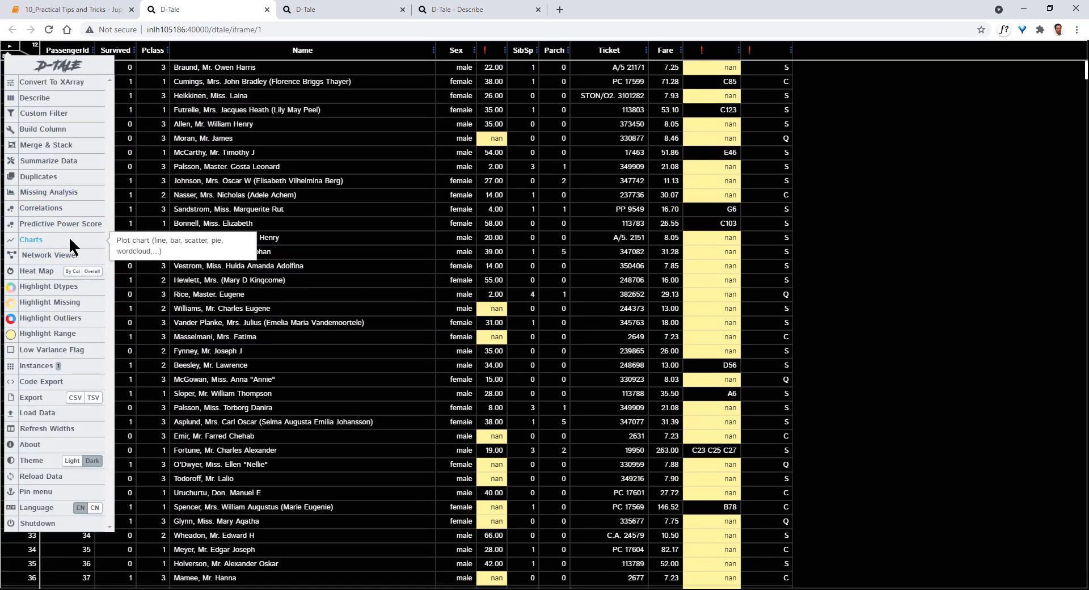
mouse_move(40, 207)
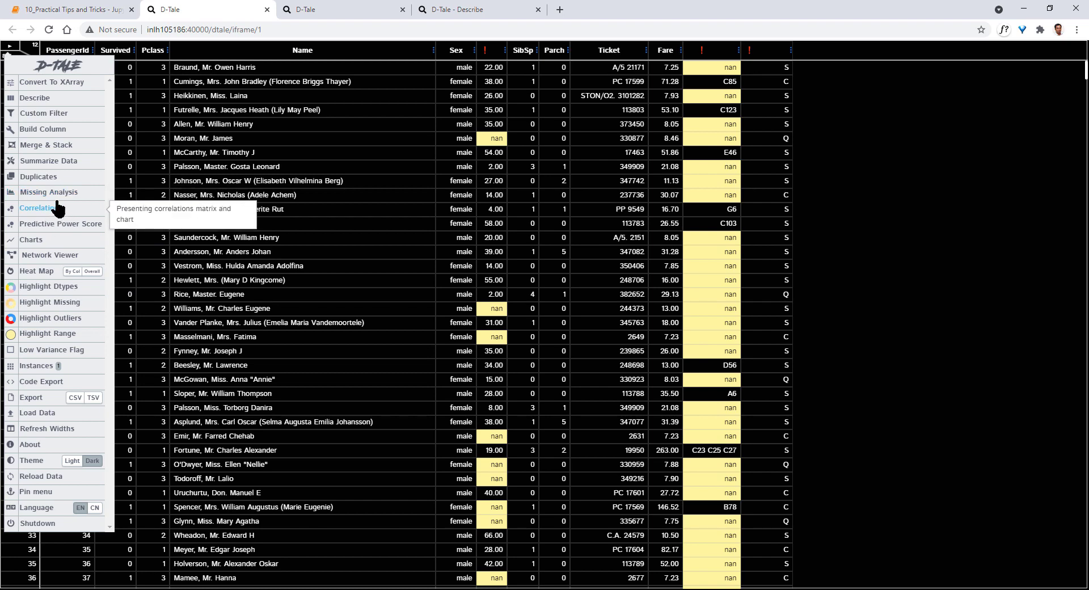
mouse_move(58, 210)
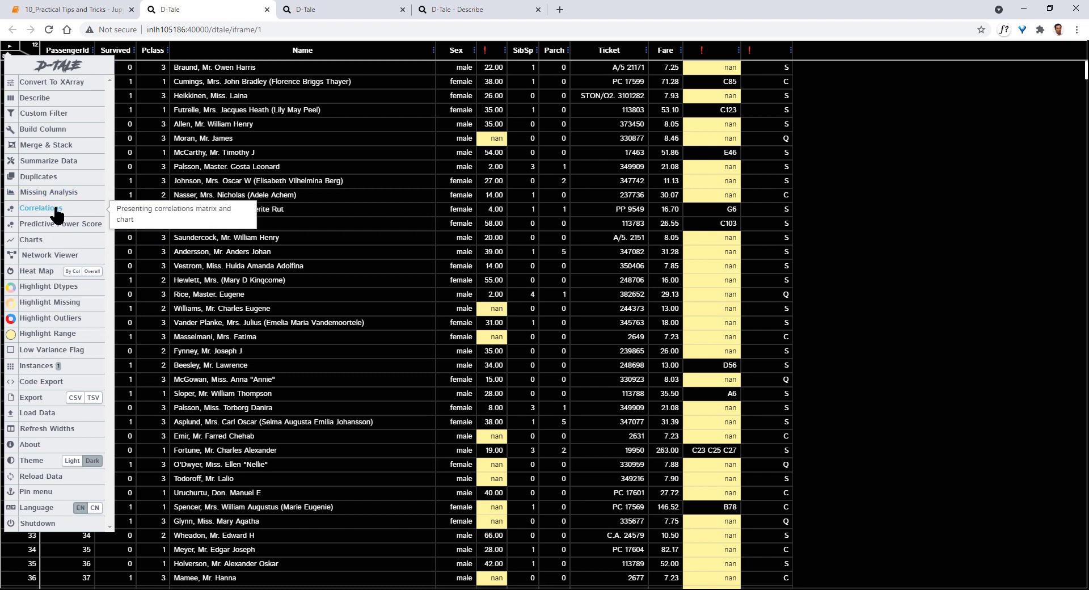
mouse_move(66, 212)
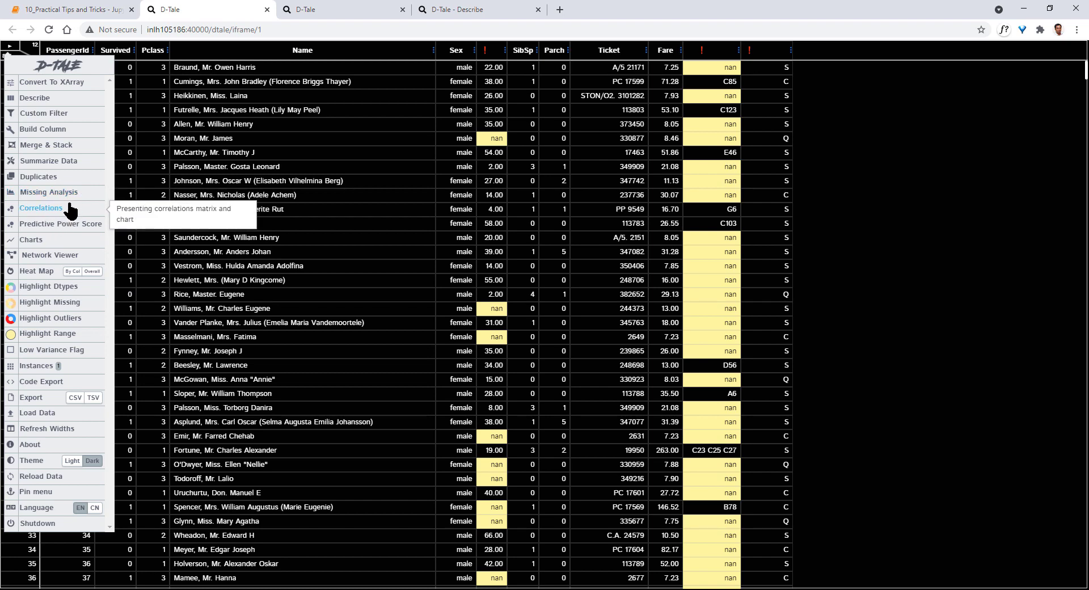
mouse_move(38, 411)
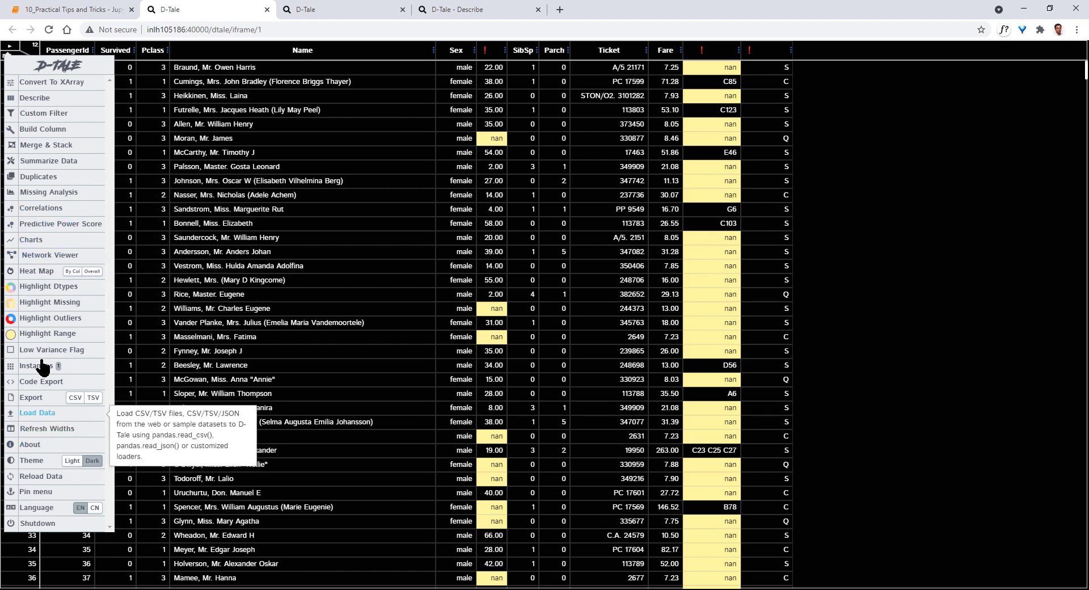
mouse_move(52, 350)
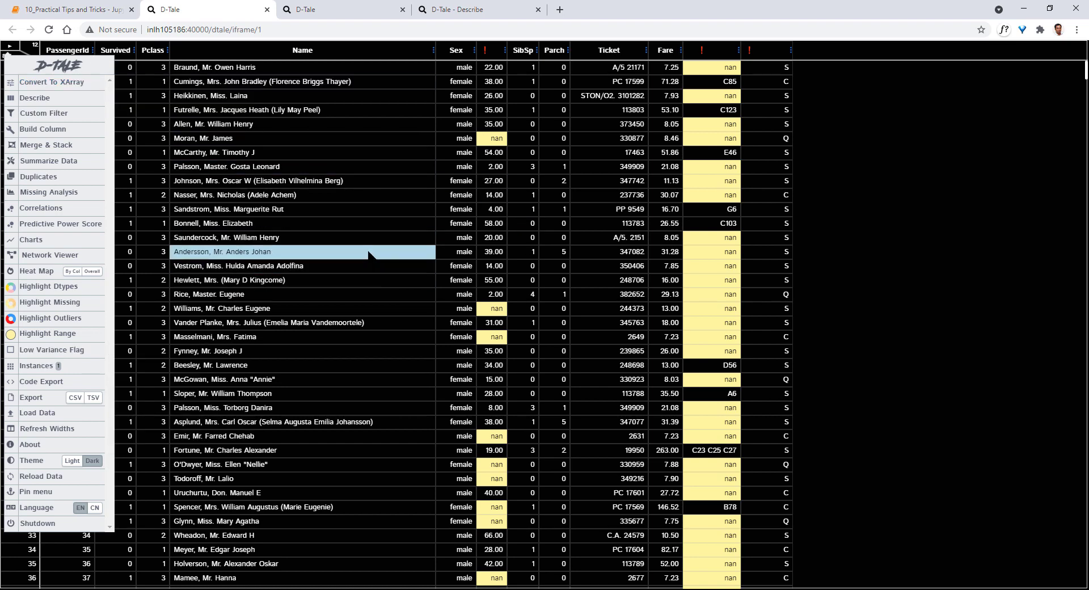
mouse_move(368, 254)
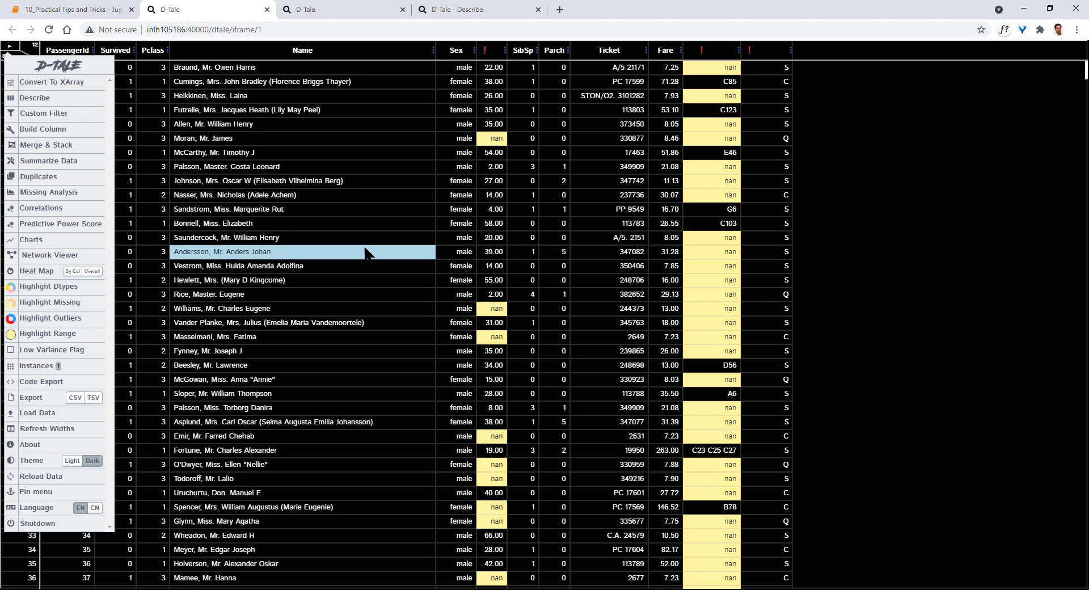